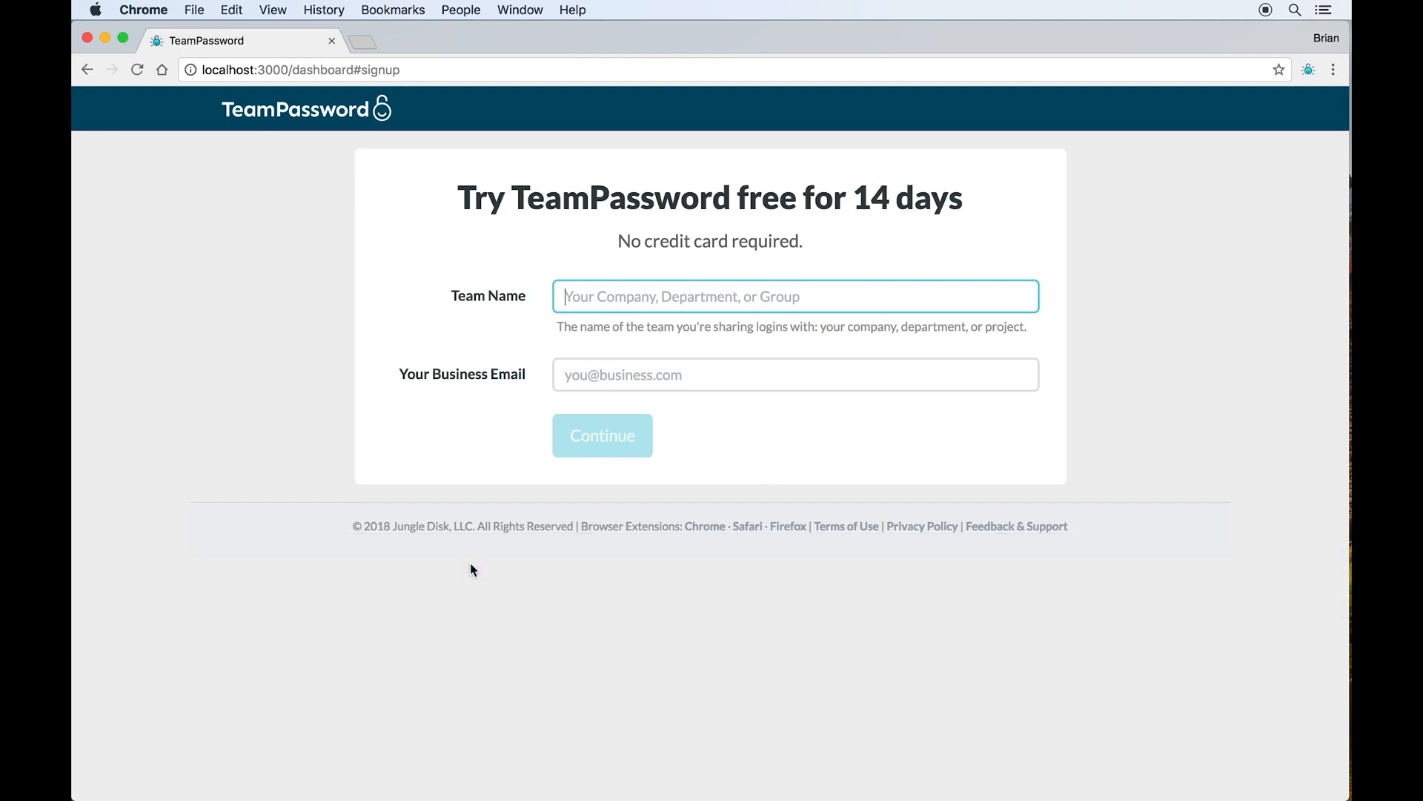
{"action": "type", "text": "Brian's Company"}
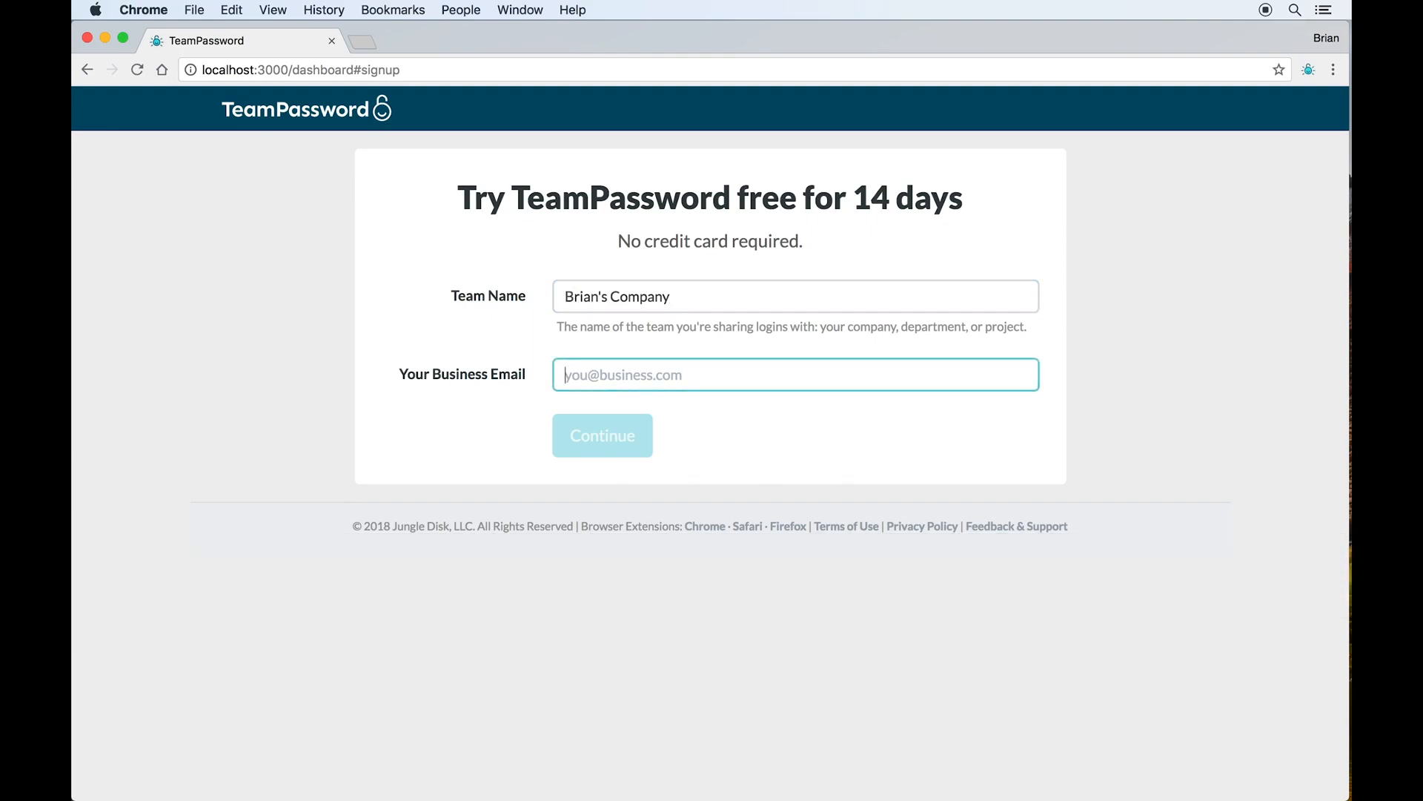
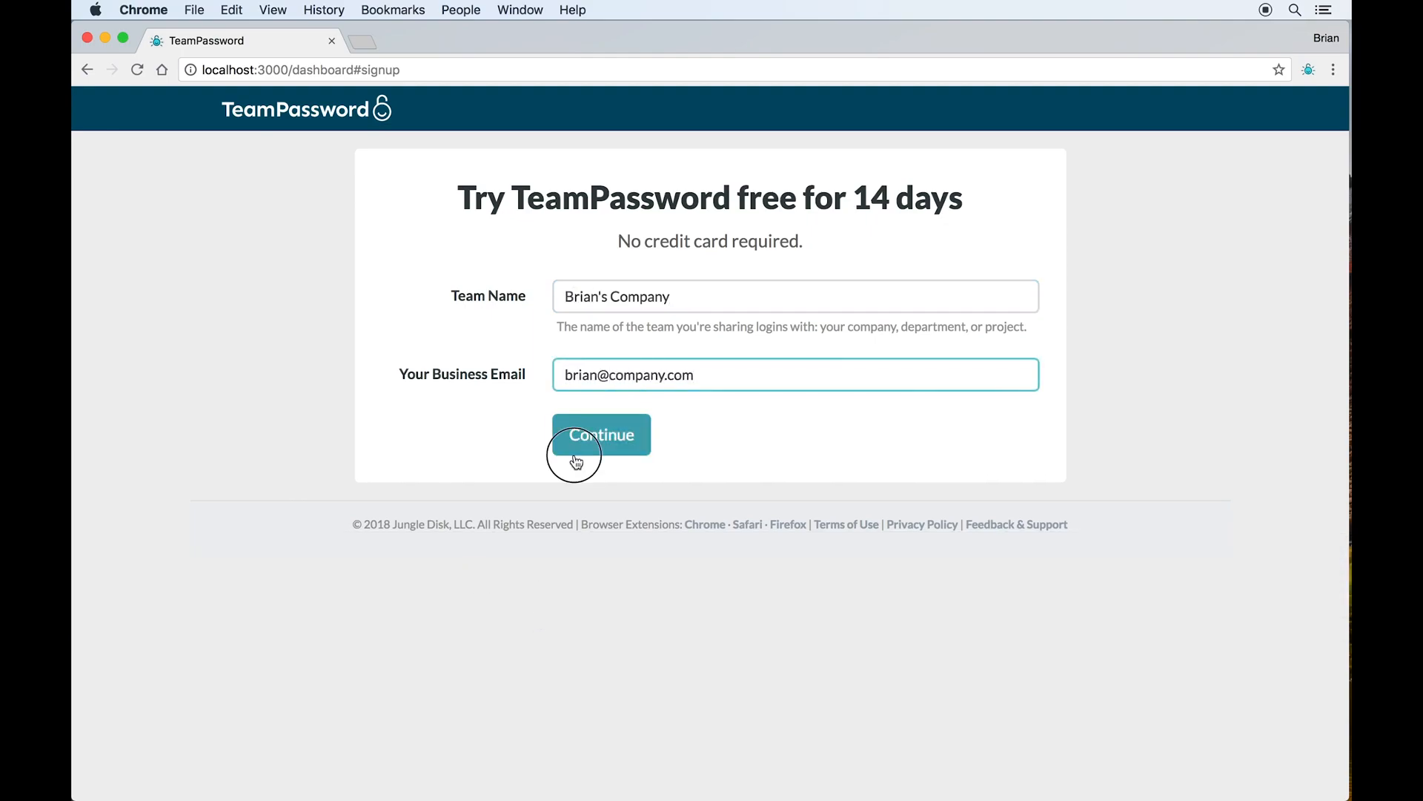
{"action": "left_click", "coordinate": [600, 436]}
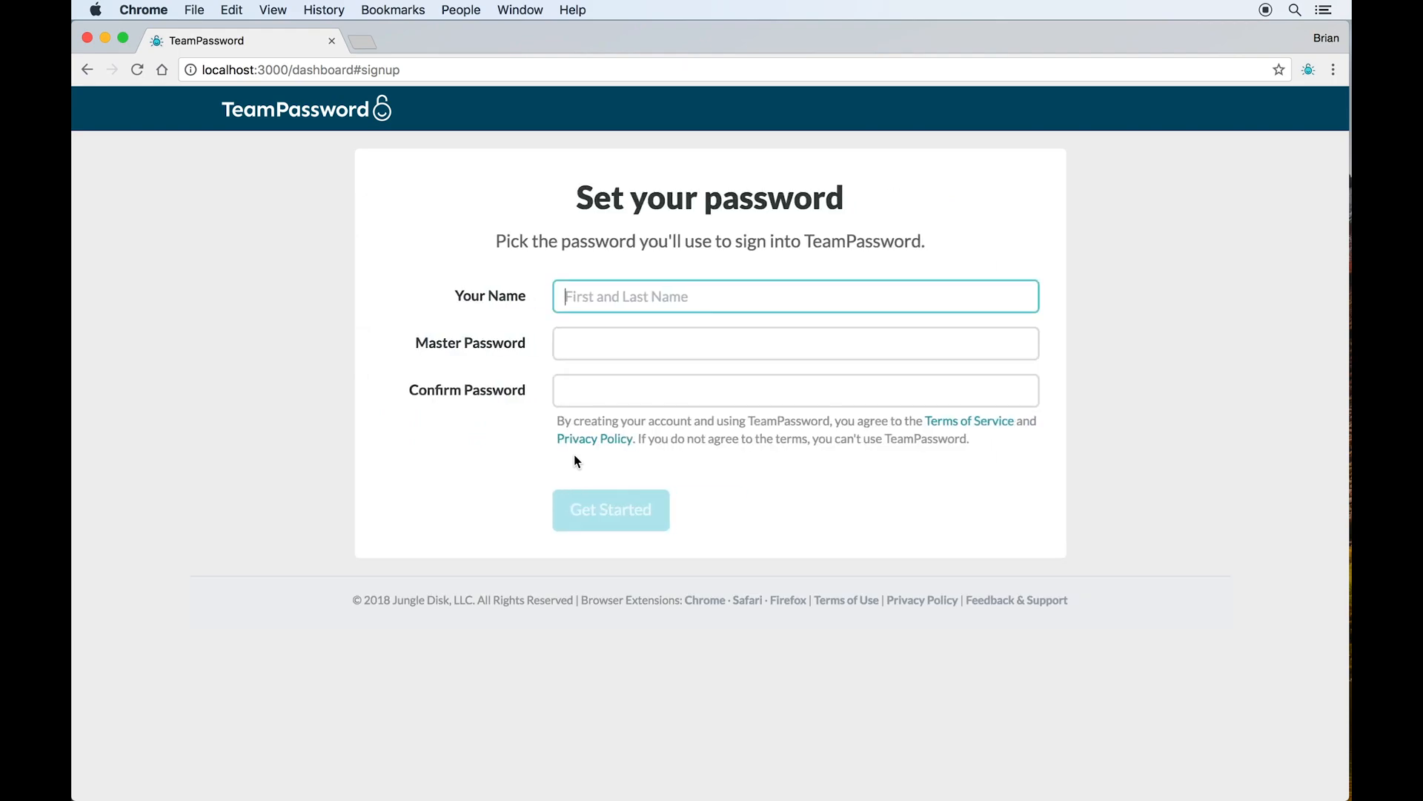
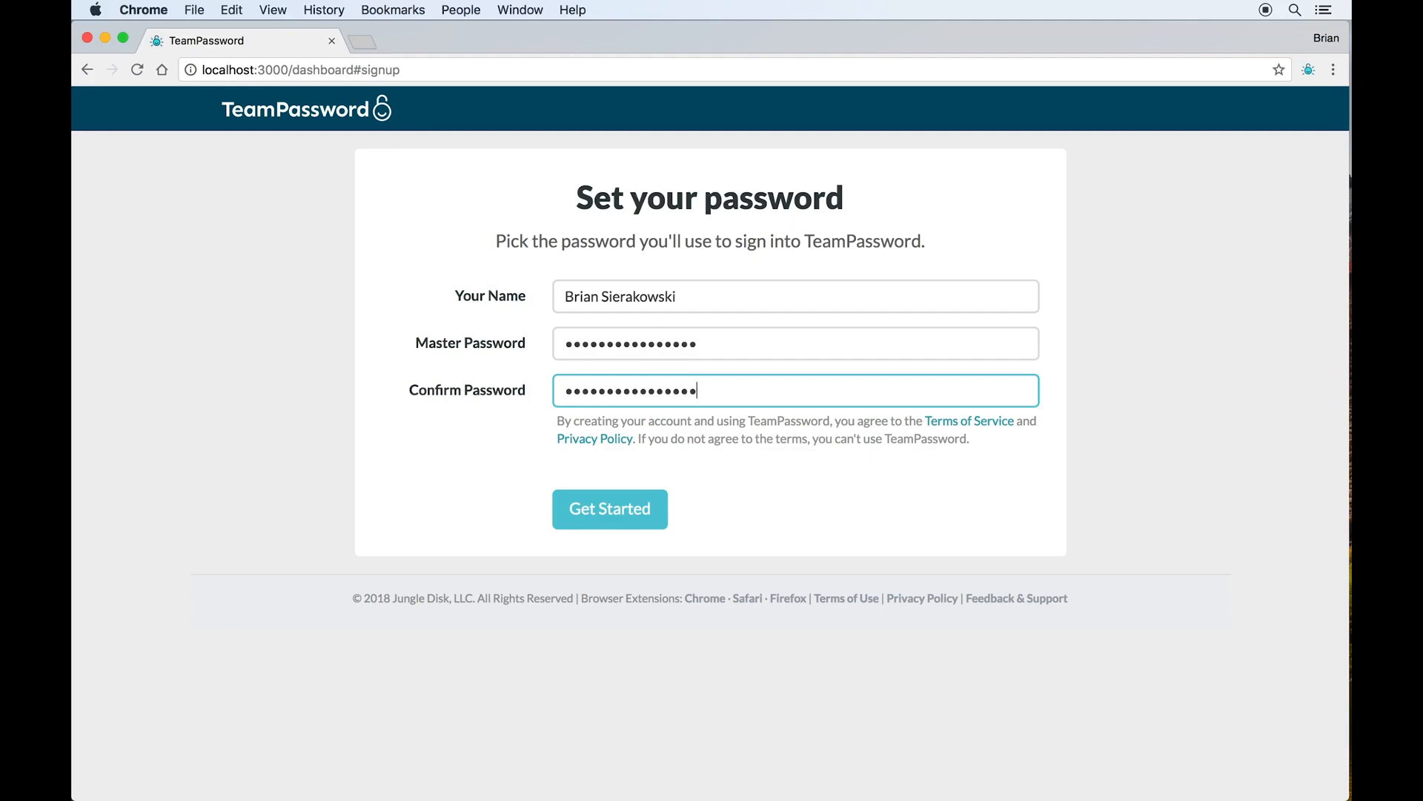
Enter the owner's name with a confirmed master password and create the account
{"action": "left_click", "coordinate": [610, 508]}
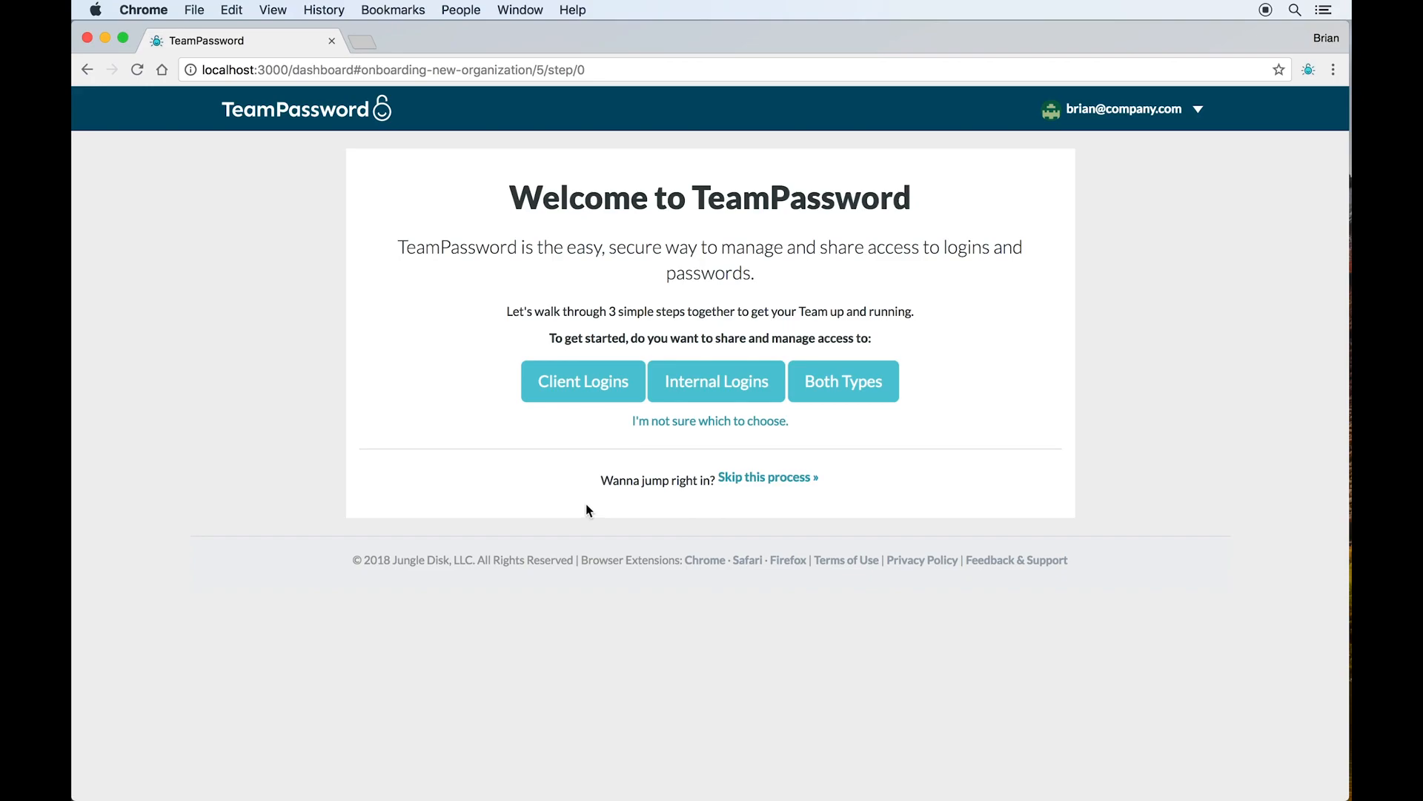
{"action": "mouse_move", "coordinate": [716, 381]}
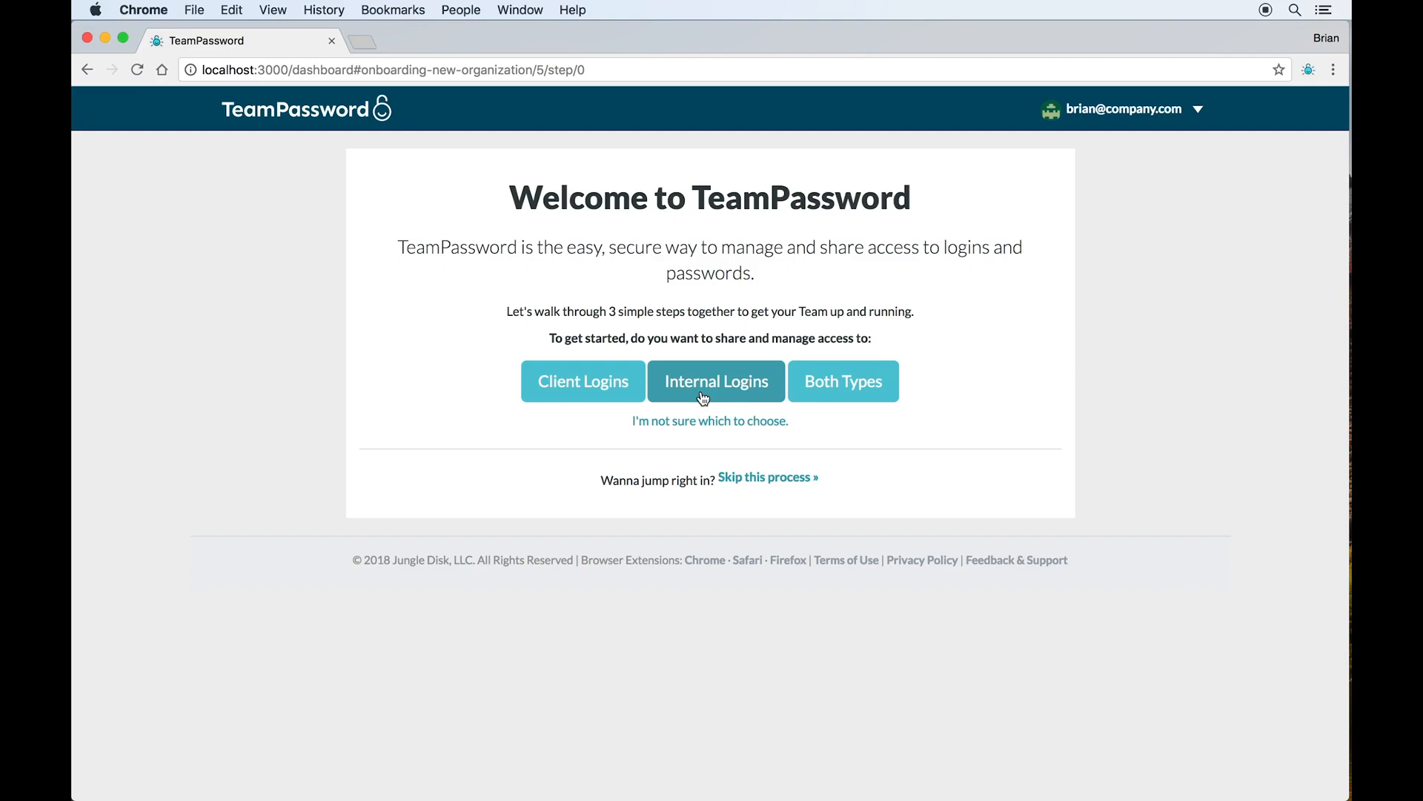
Choose Internal Logins, invite one teammate by email, and keep the suggested groups
{"action": "left_click", "coordinate": [716, 380]}
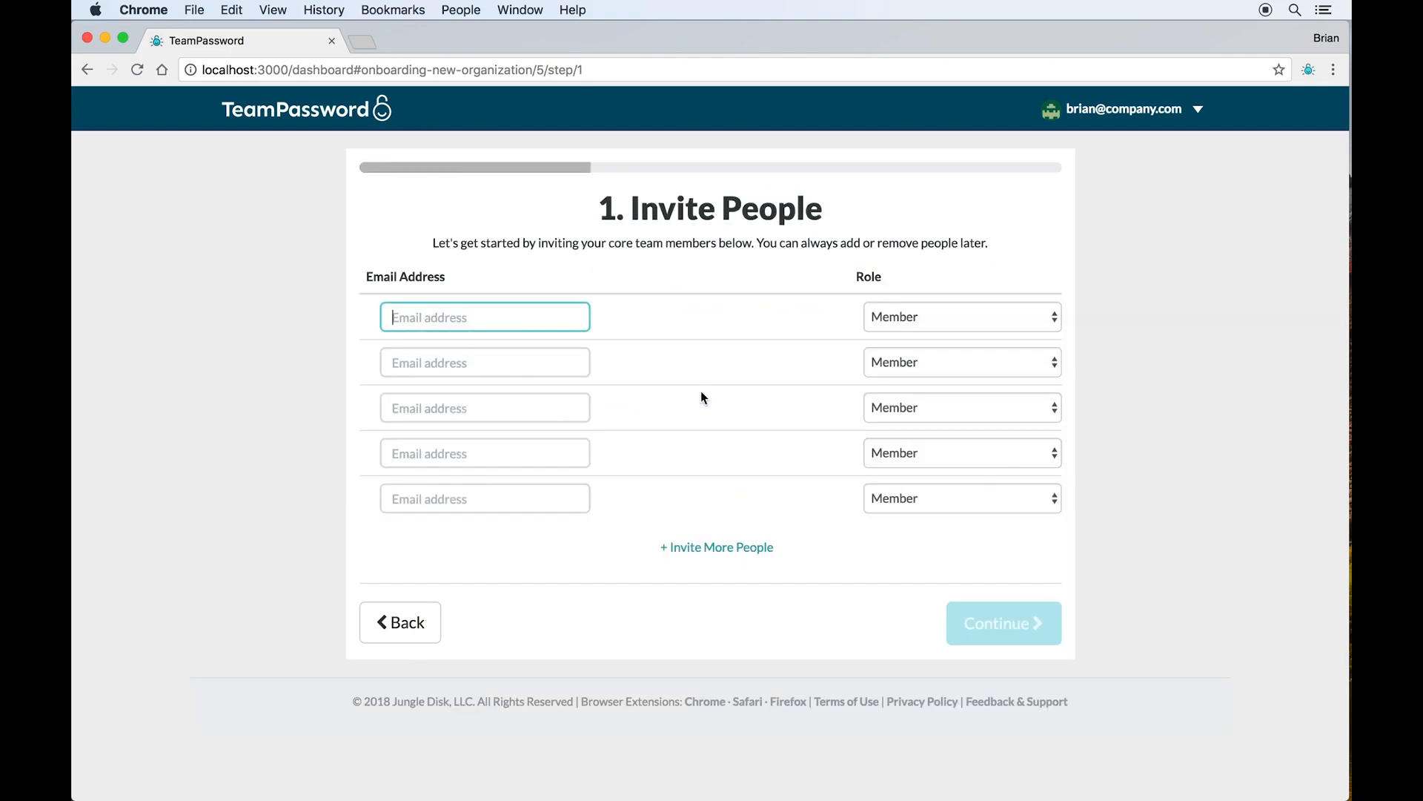
{"action": "mouse_move", "coordinate": [514, 325]}
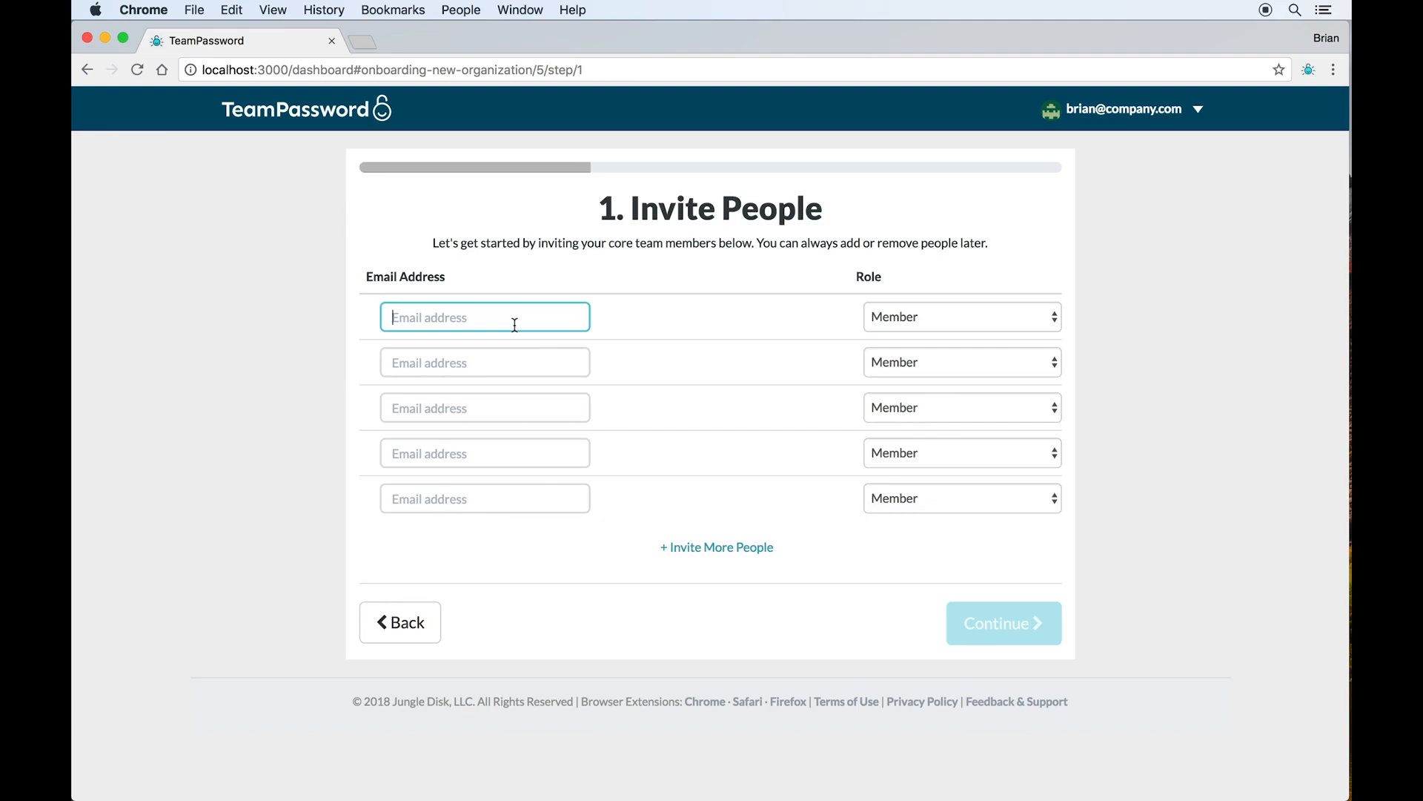
{"action": "left_click", "coordinate": [1003, 622]}
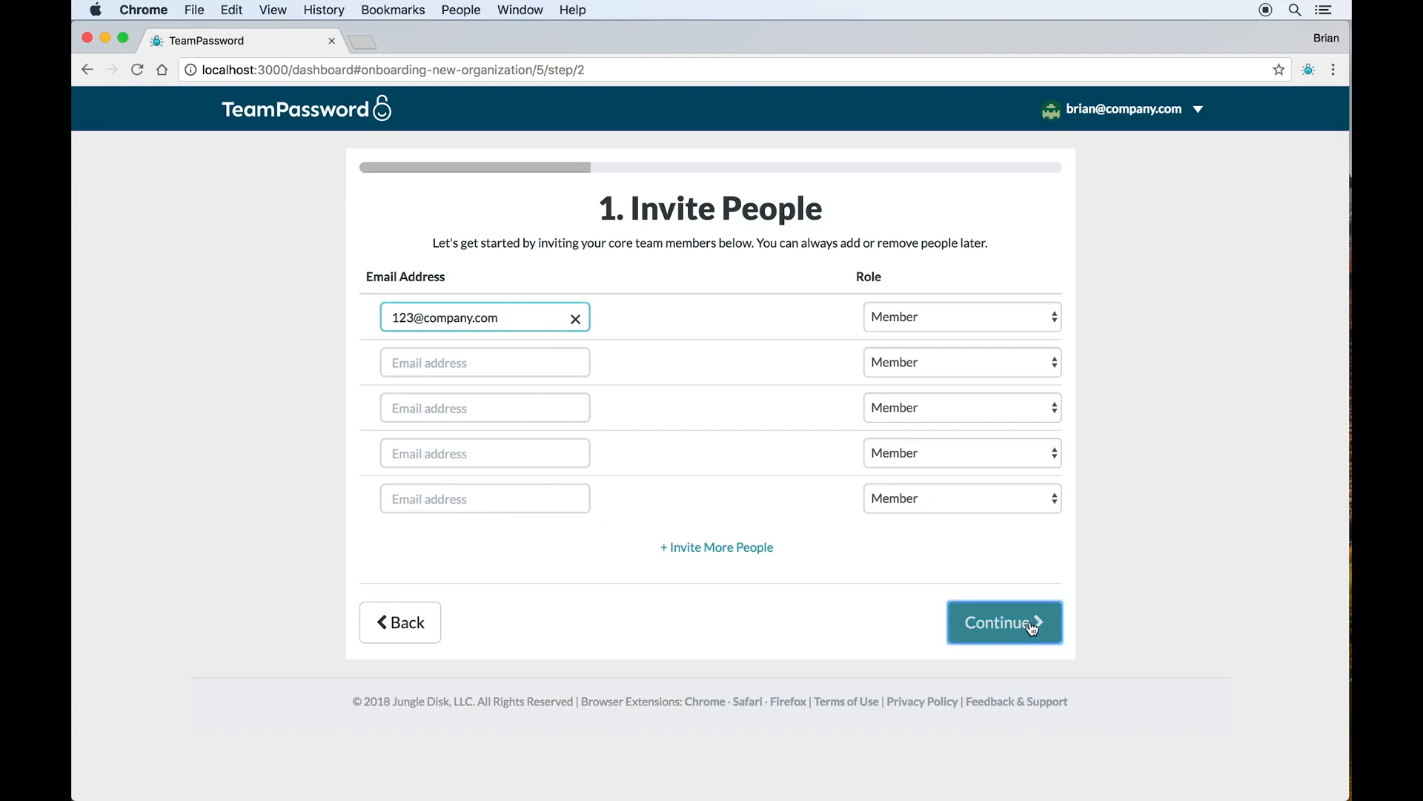
{"action": "left_click", "coordinate": [1004, 623]}
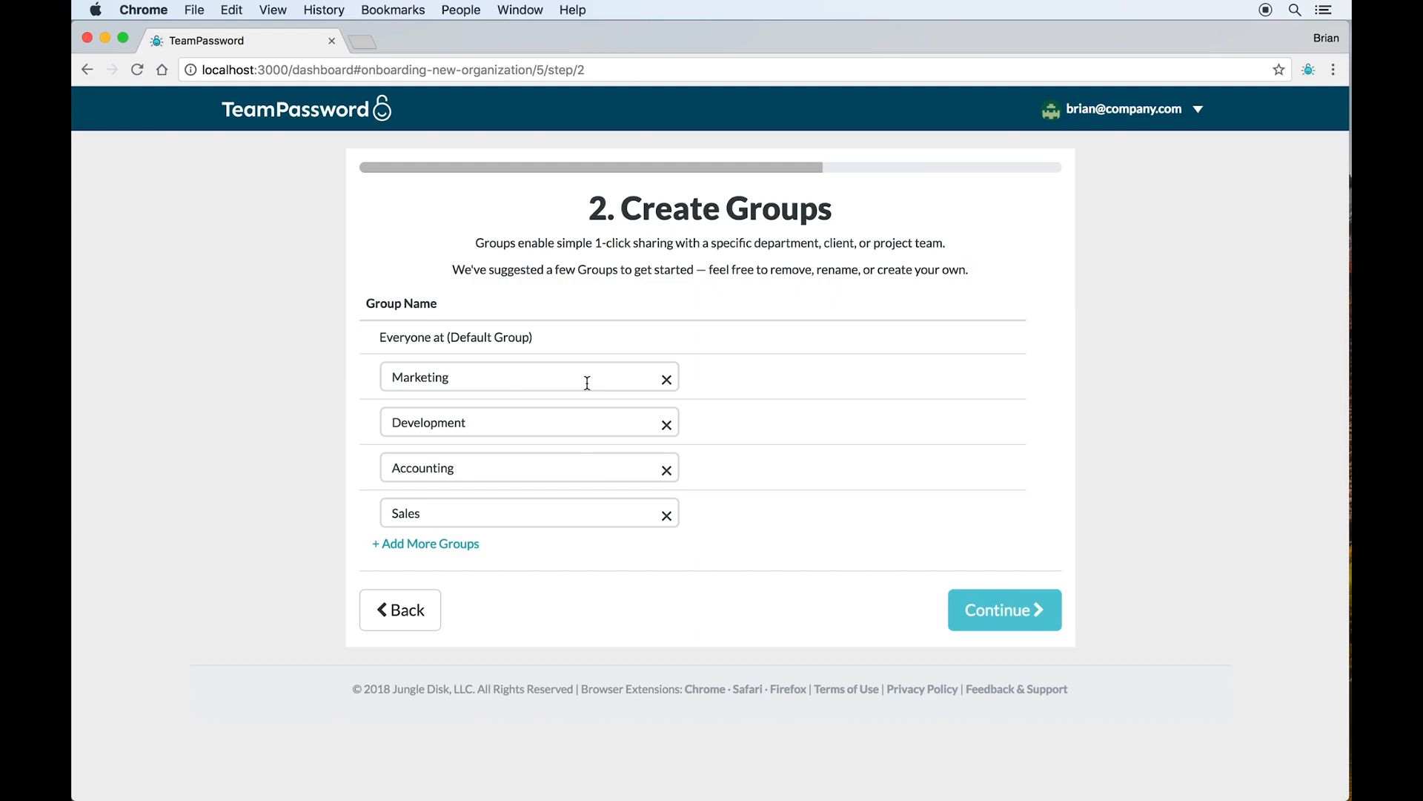
{"action": "left_click", "coordinate": [1003, 610]}
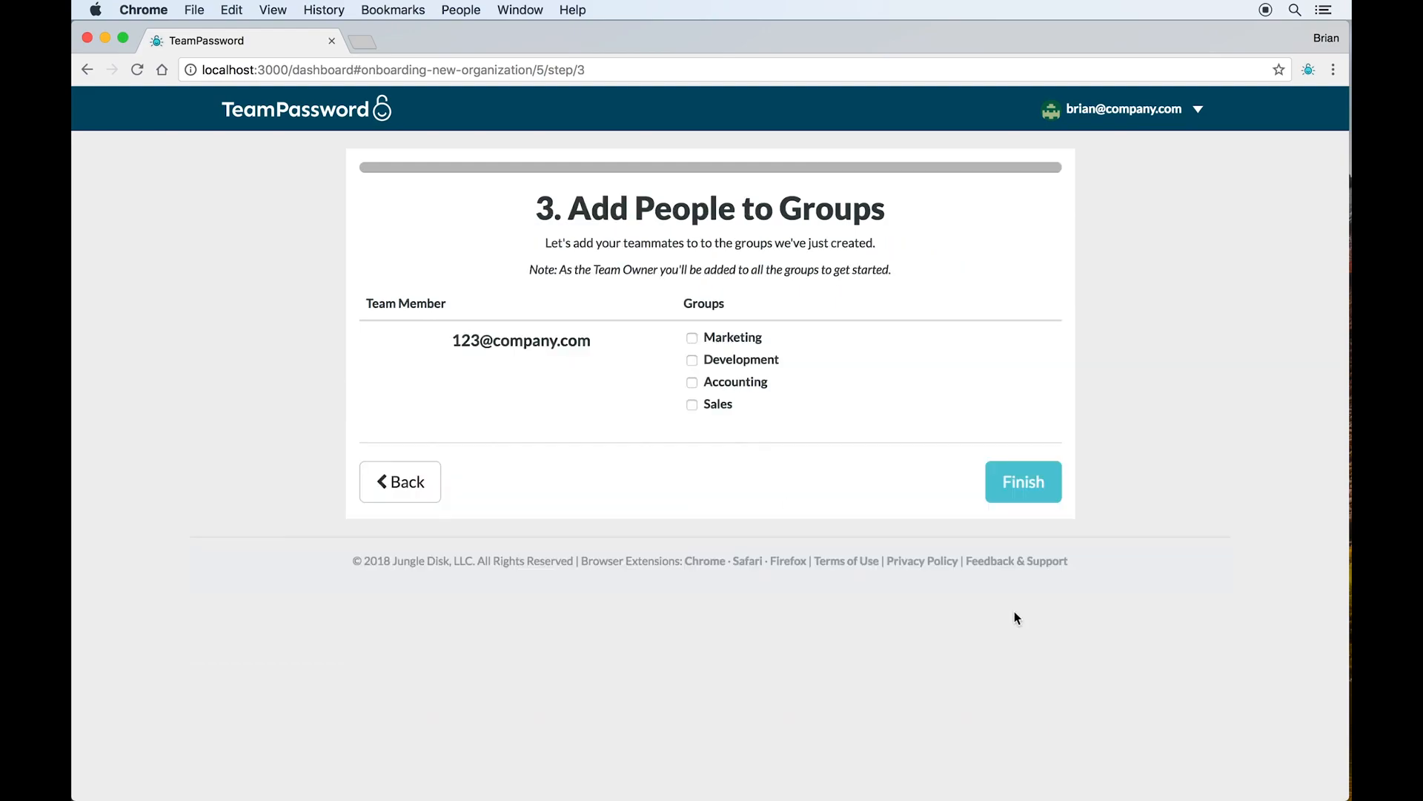
{"action": "mouse_move", "coordinate": [812, 460]}
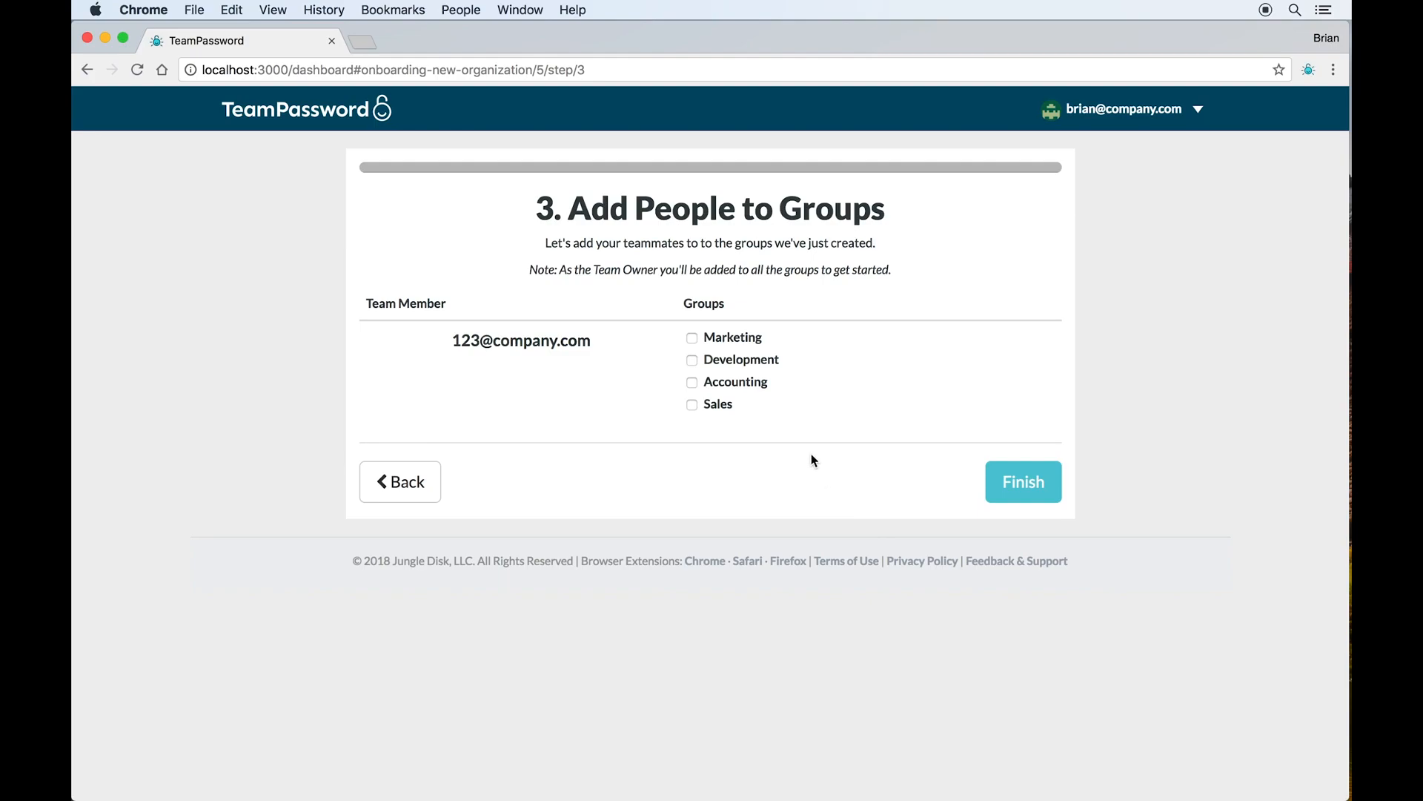
Add the invitee to Development and Sales and finish onboarding, sending the invites
{"action": "left_click", "coordinate": [692, 360]}
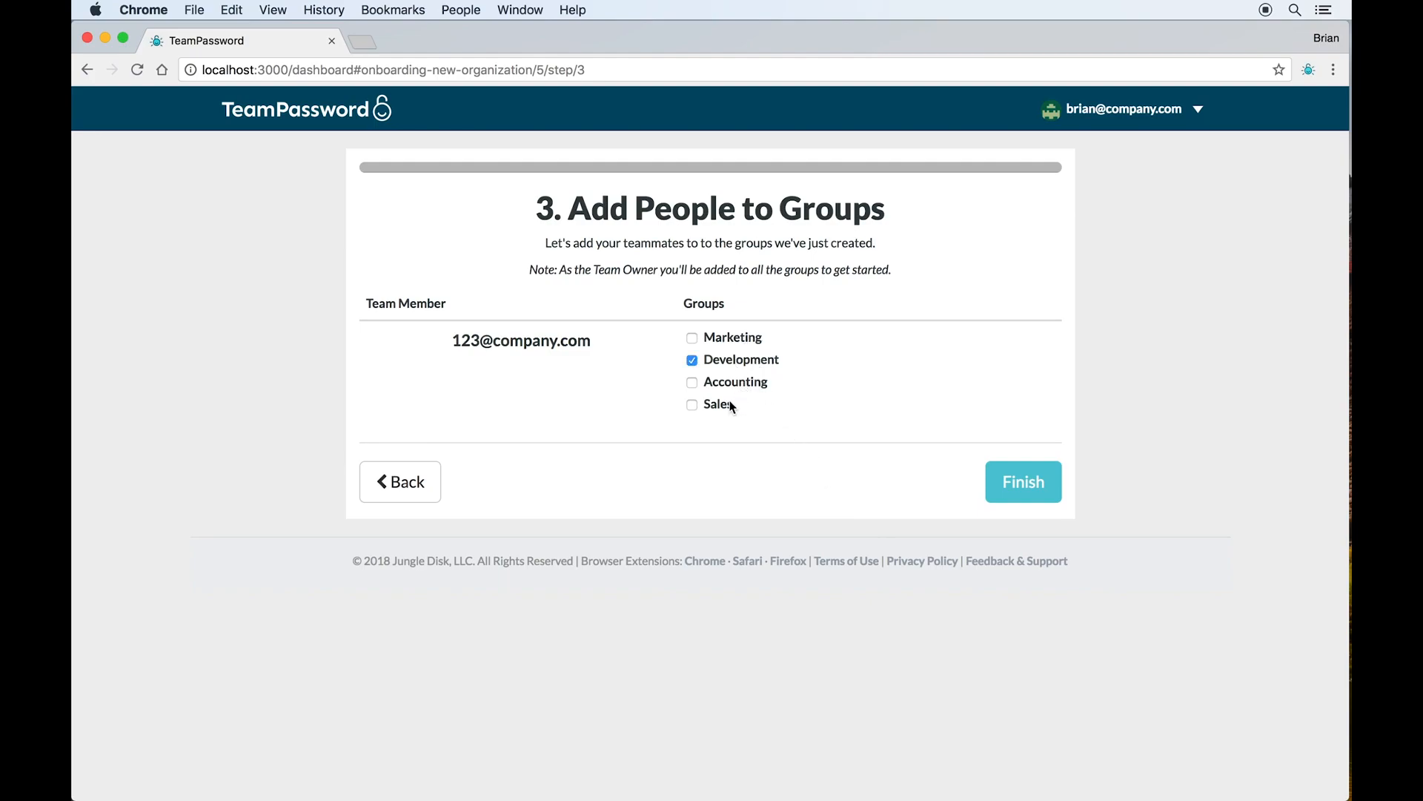
{"action": "left_click", "coordinate": [692, 404]}
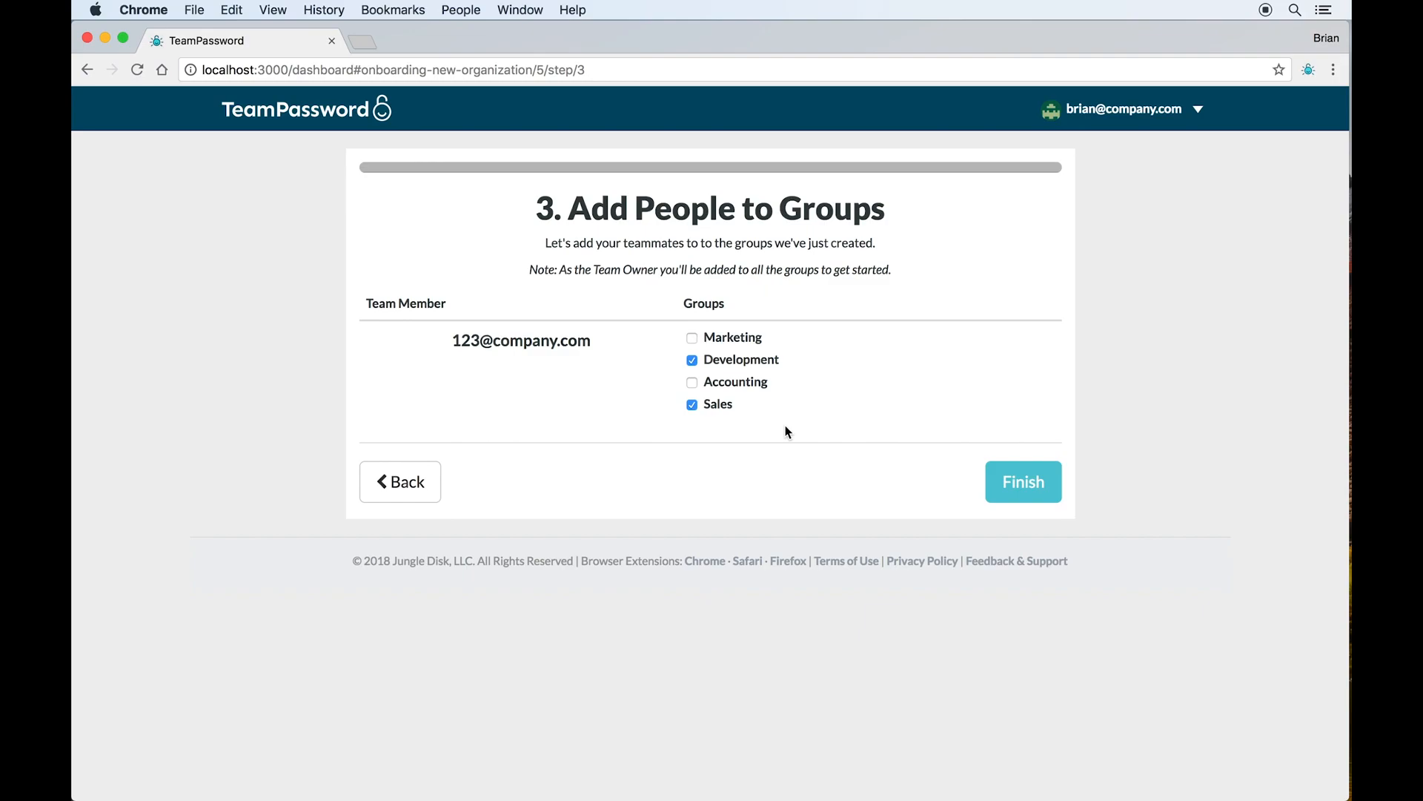
{"action": "left_click", "coordinate": [1023, 481]}
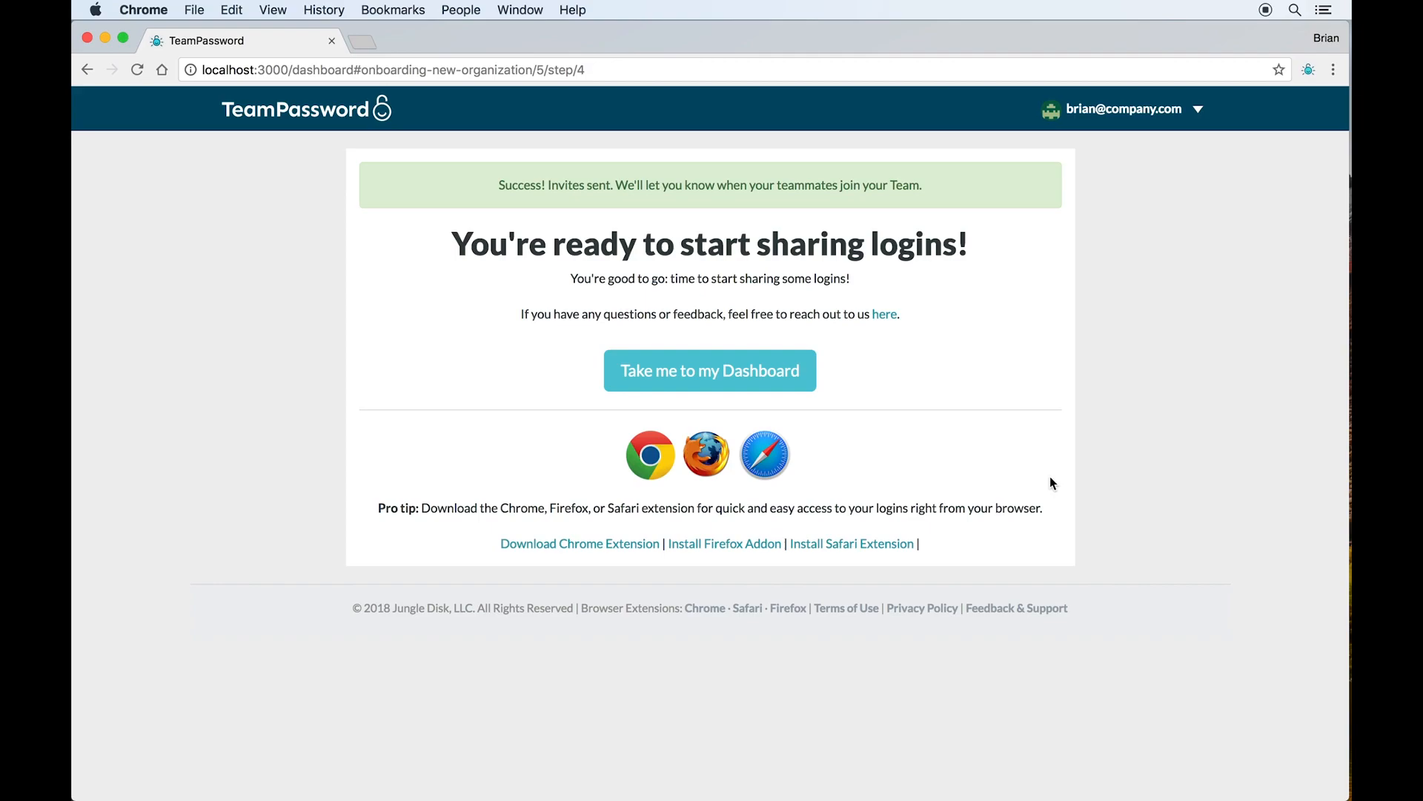
{"action": "mouse_move", "coordinate": [761, 353]}
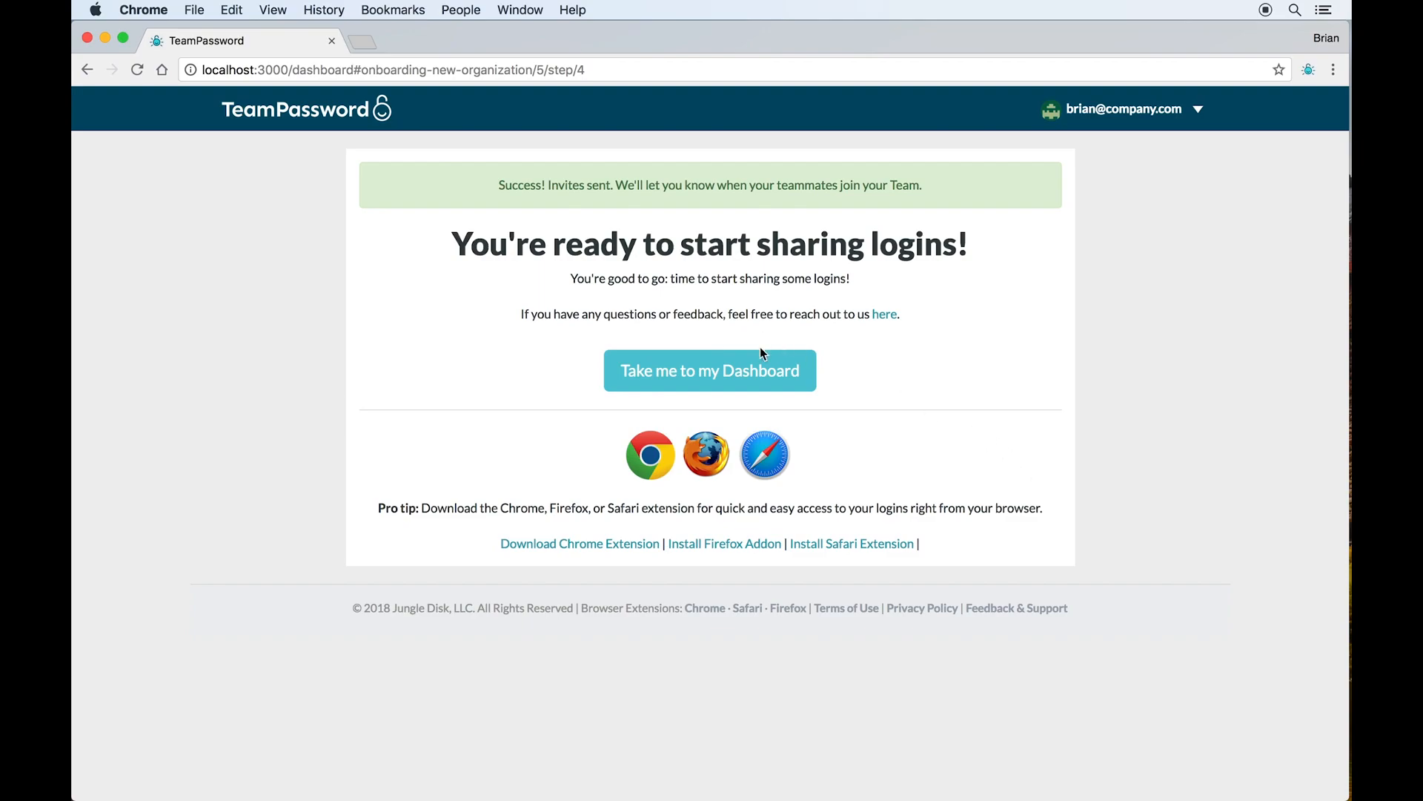
Go to the dashboard, manage the company team from the account menu, and view its Groups page
{"action": "left_click", "coordinate": [709, 371]}
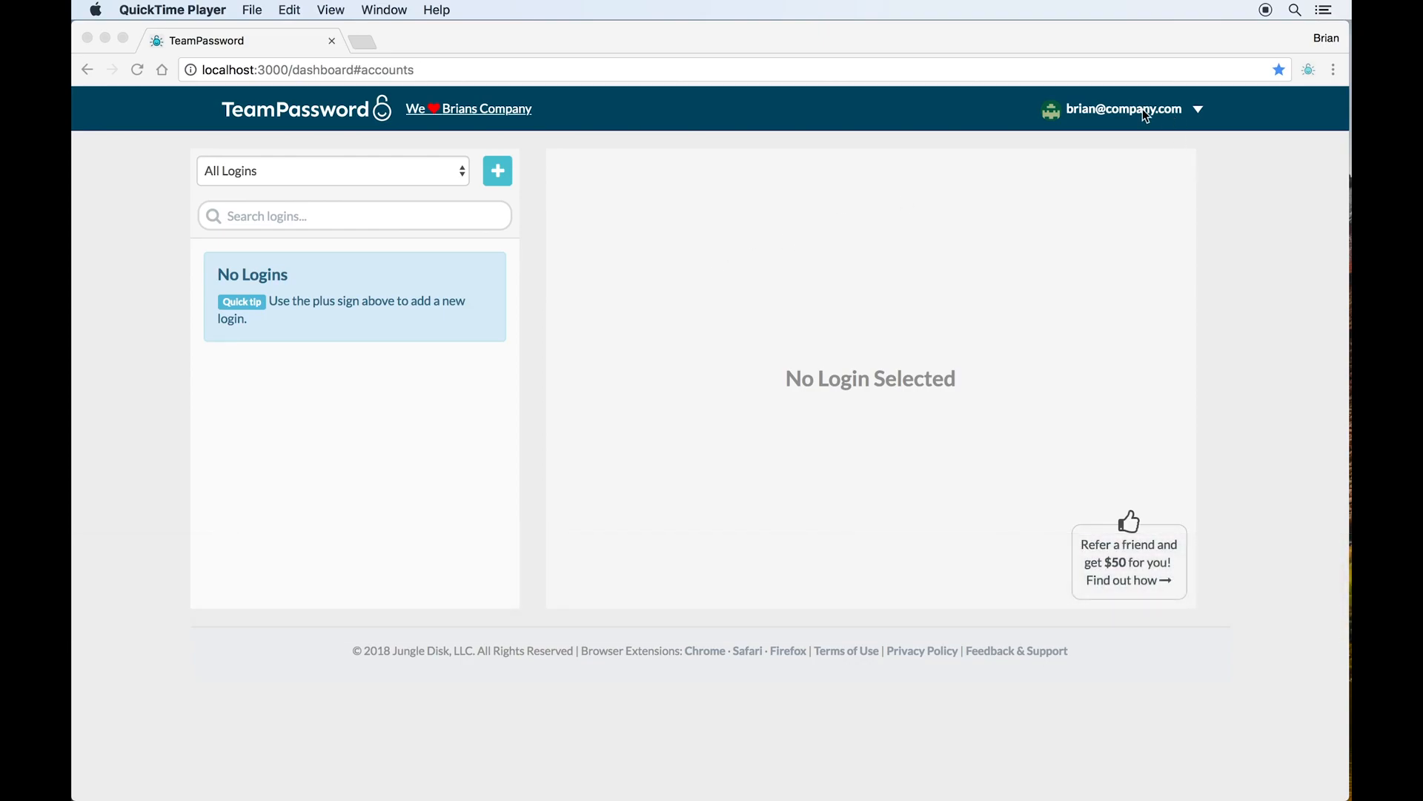
{"action": "left_click", "coordinate": [1126, 109]}
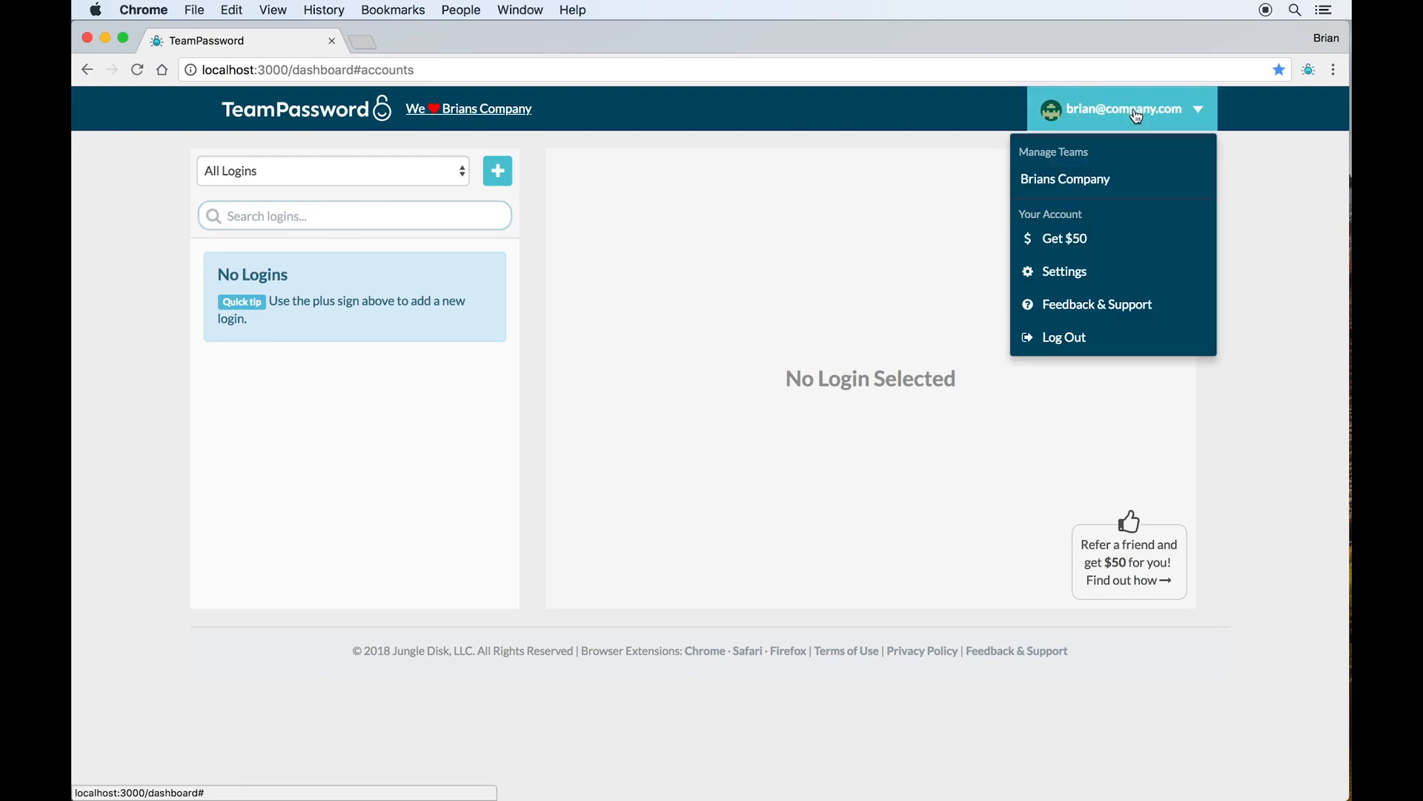
{"action": "left_click", "coordinate": [1065, 179]}
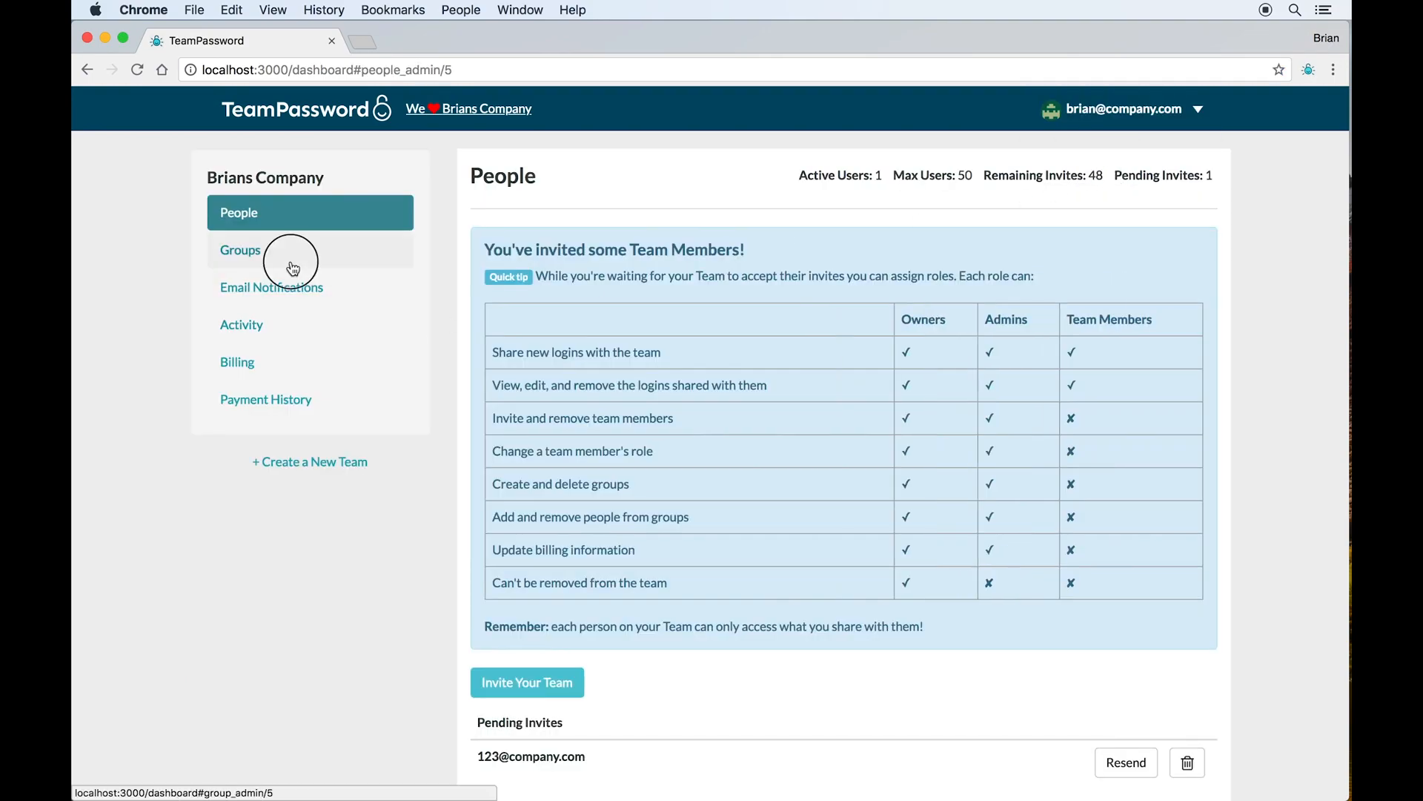
{"action": "left_click", "coordinate": [239, 250]}
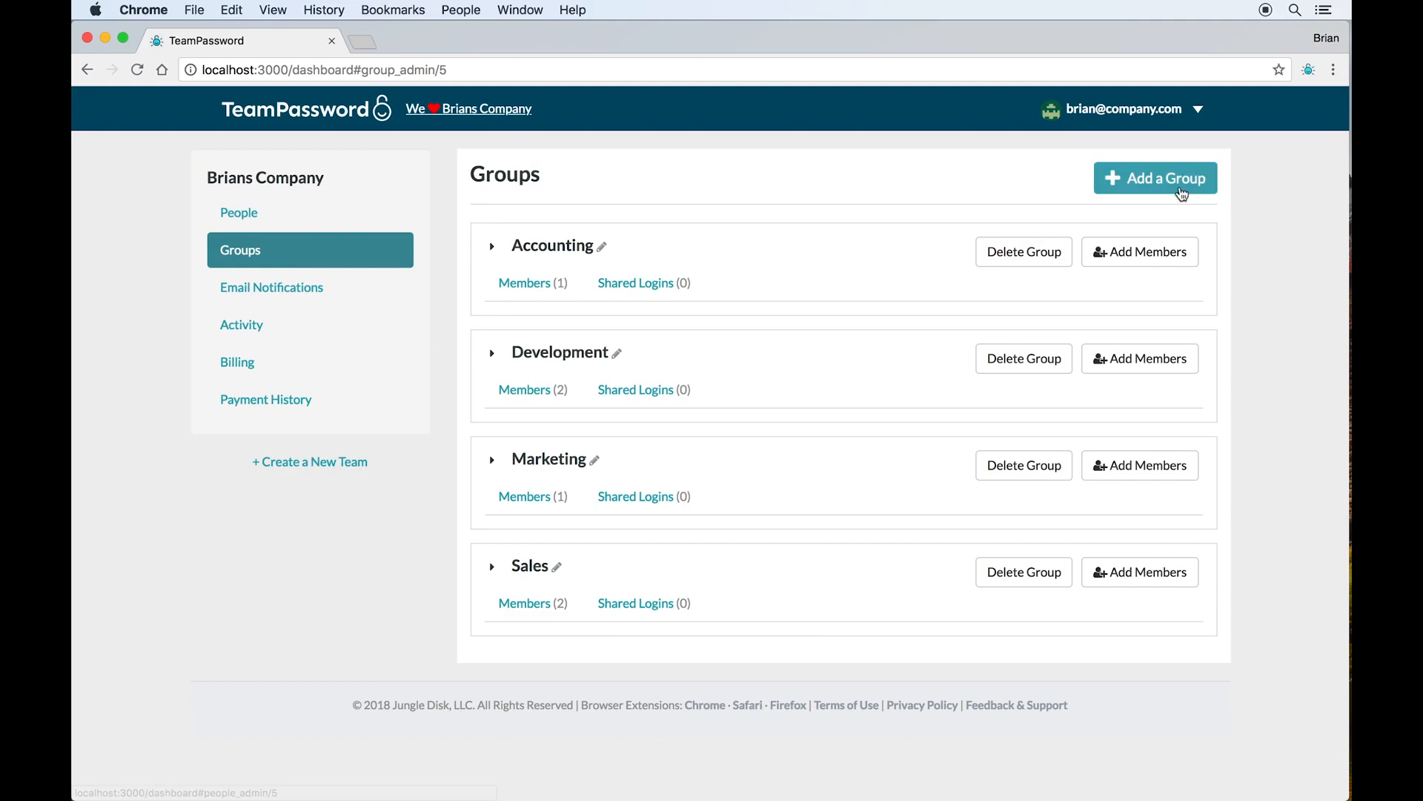
{"action": "mouse_move", "coordinate": [1268, 210]}
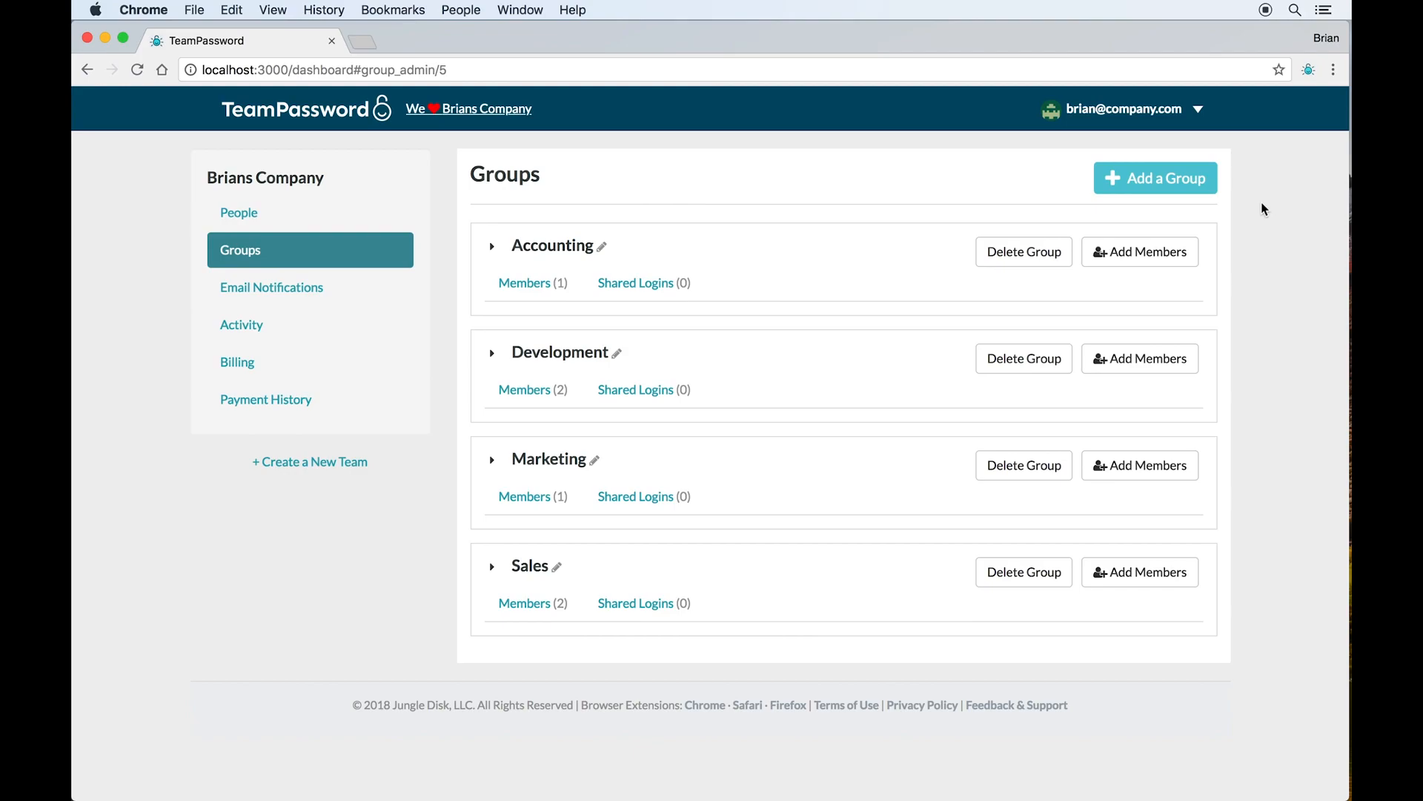
Add a new group named Acme Products and save it
{"action": "left_click", "coordinate": [1155, 177]}
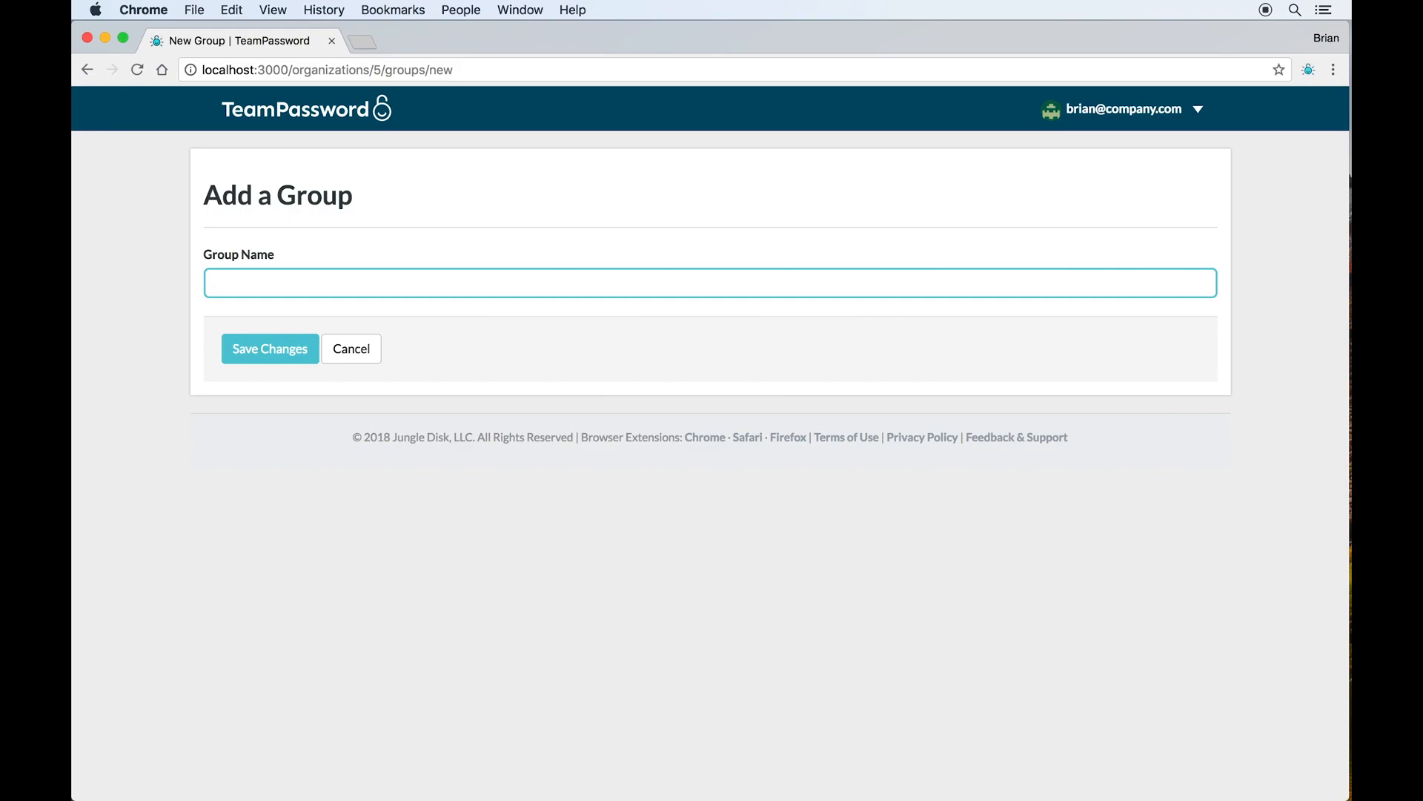
{"action": "type", "text": "Acme Products"}
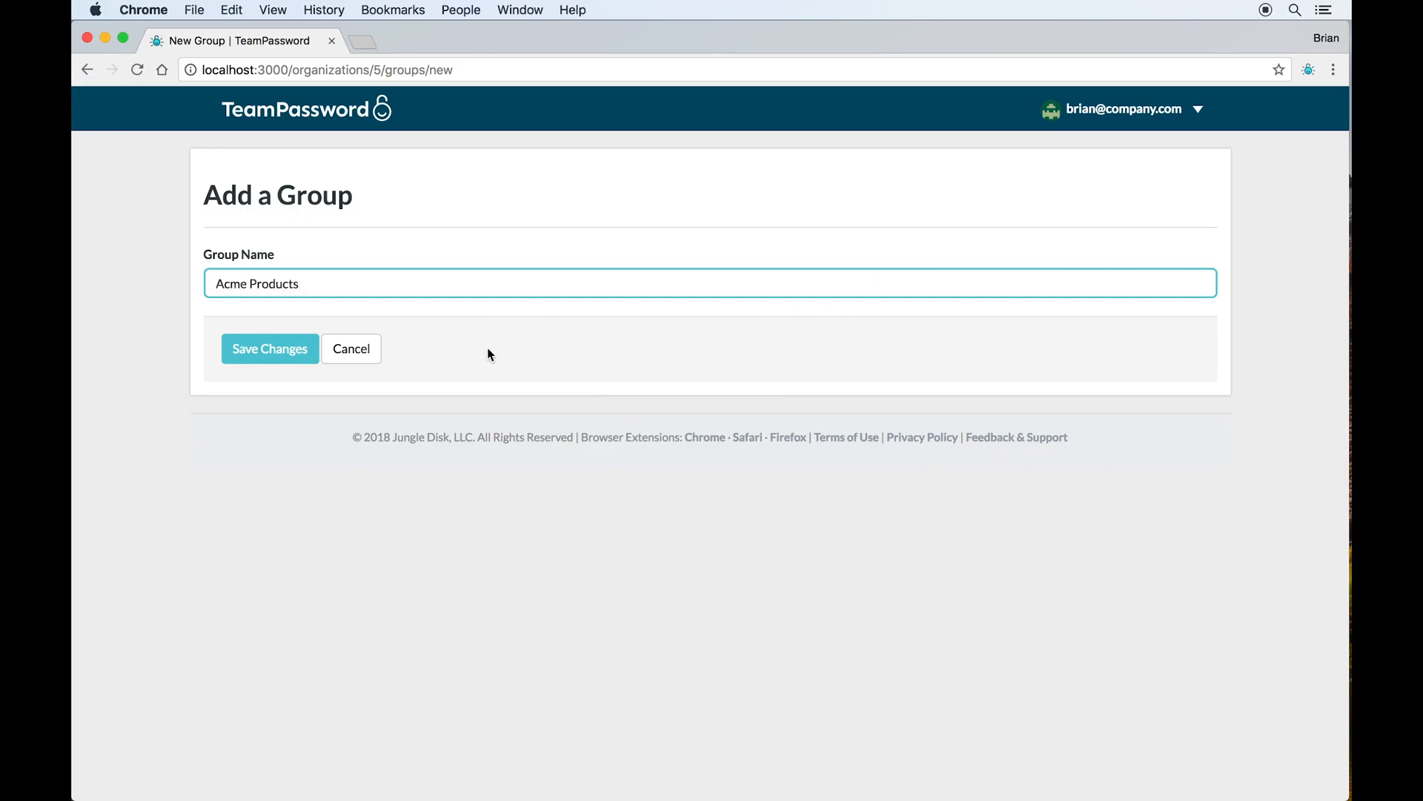
{"action": "left_click", "coordinate": [270, 349]}
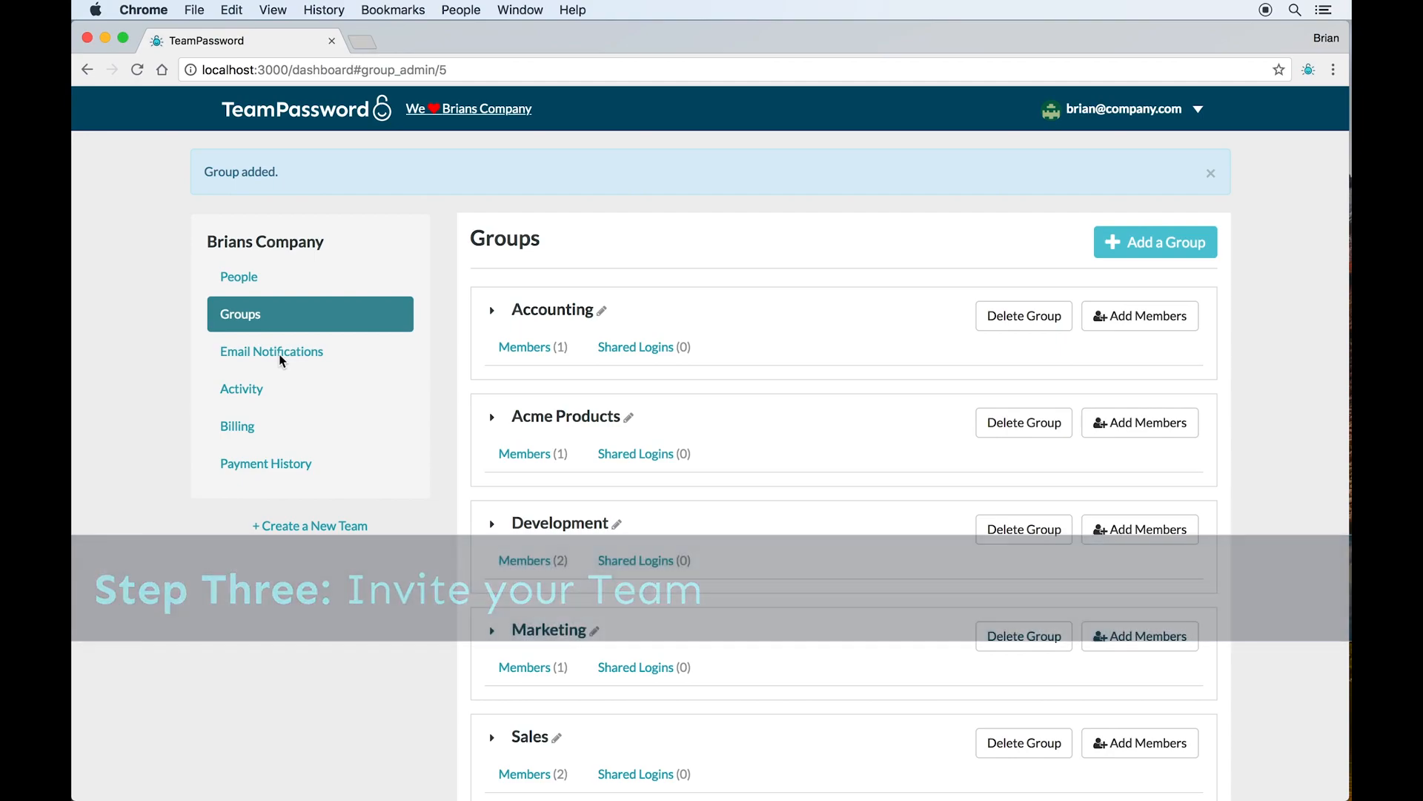
{"action": "mouse_move", "coordinate": [239, 276]}
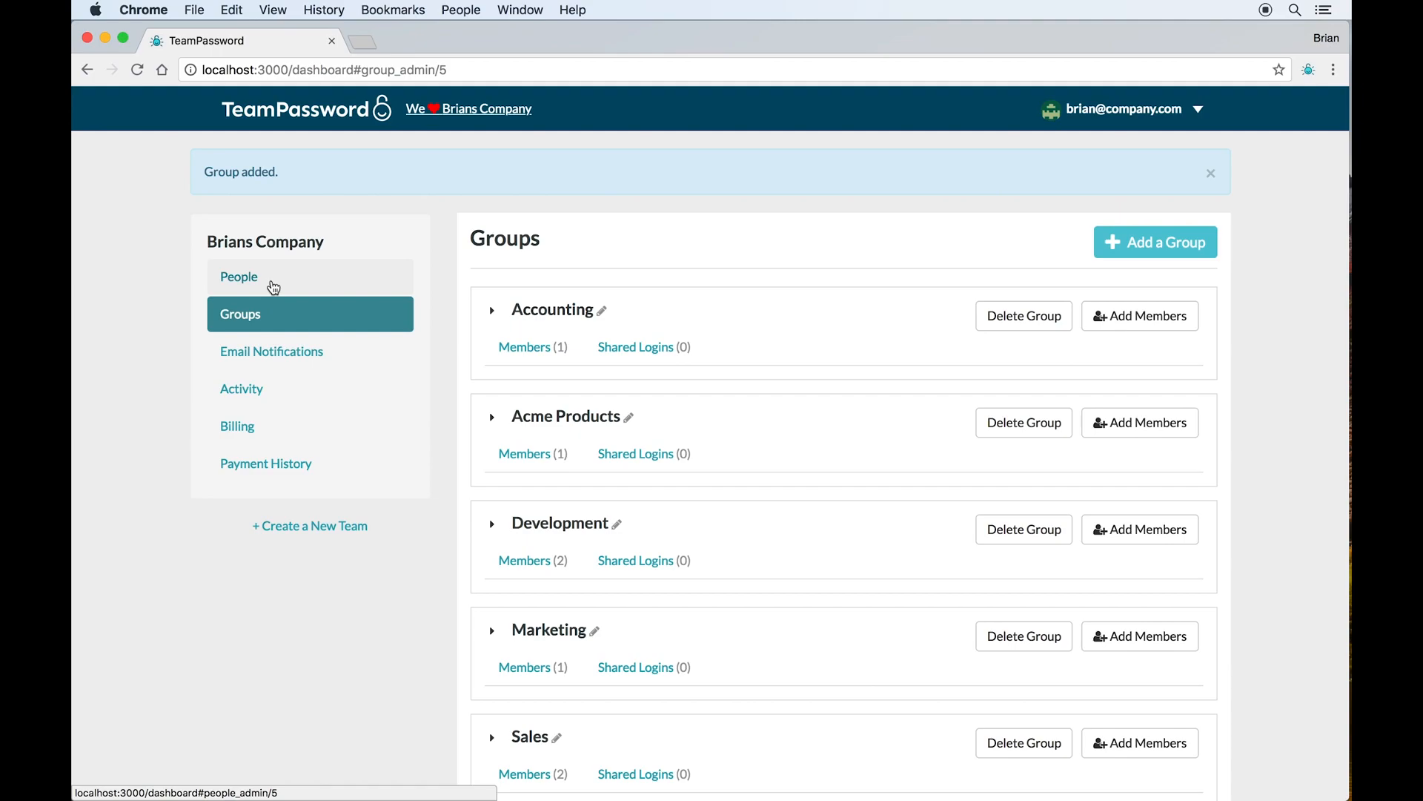
From the People page, start inviting a new admin teammate and enter their email
{"action": "left_click", "coordinate": [239, 277]}
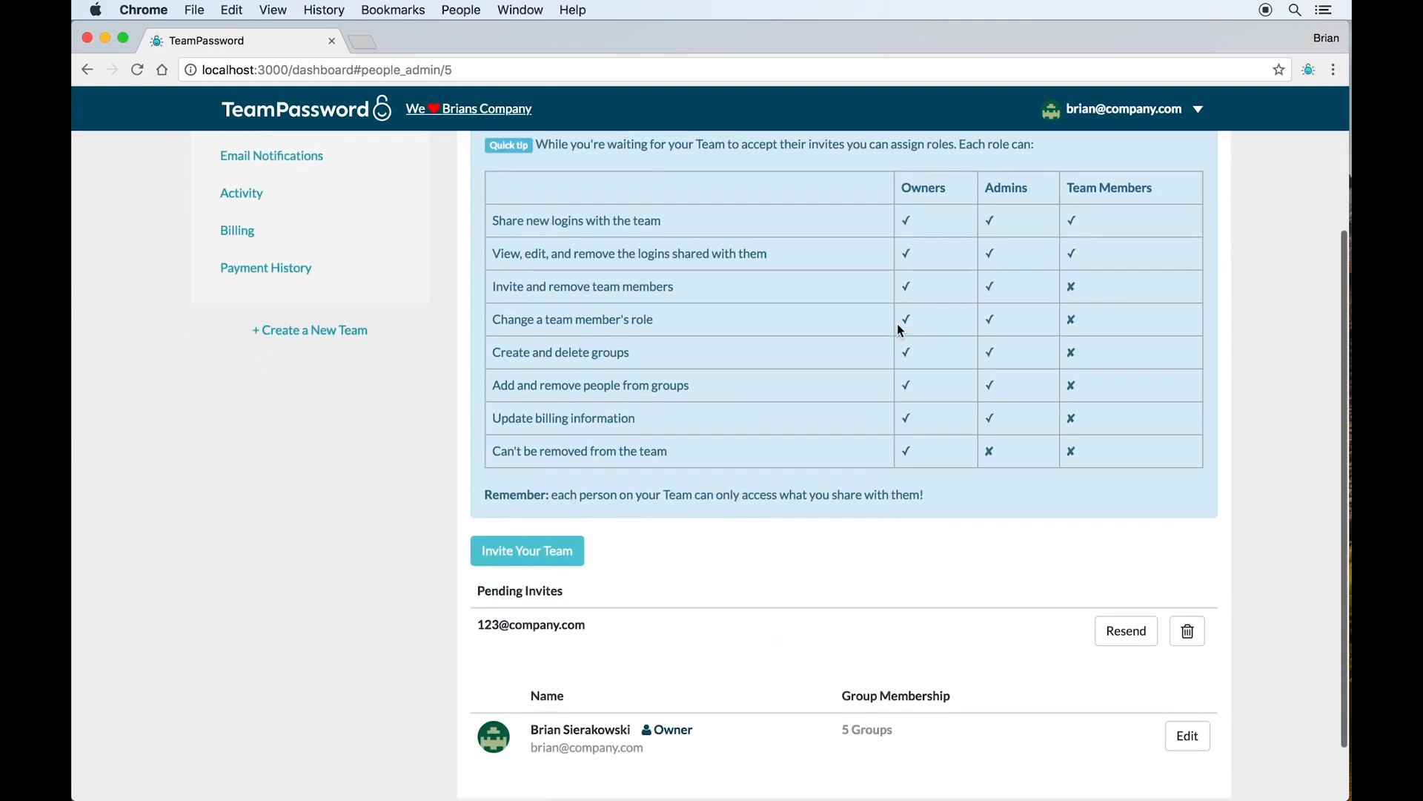
{"action": "left_click", "coordinate": [526, 550]}
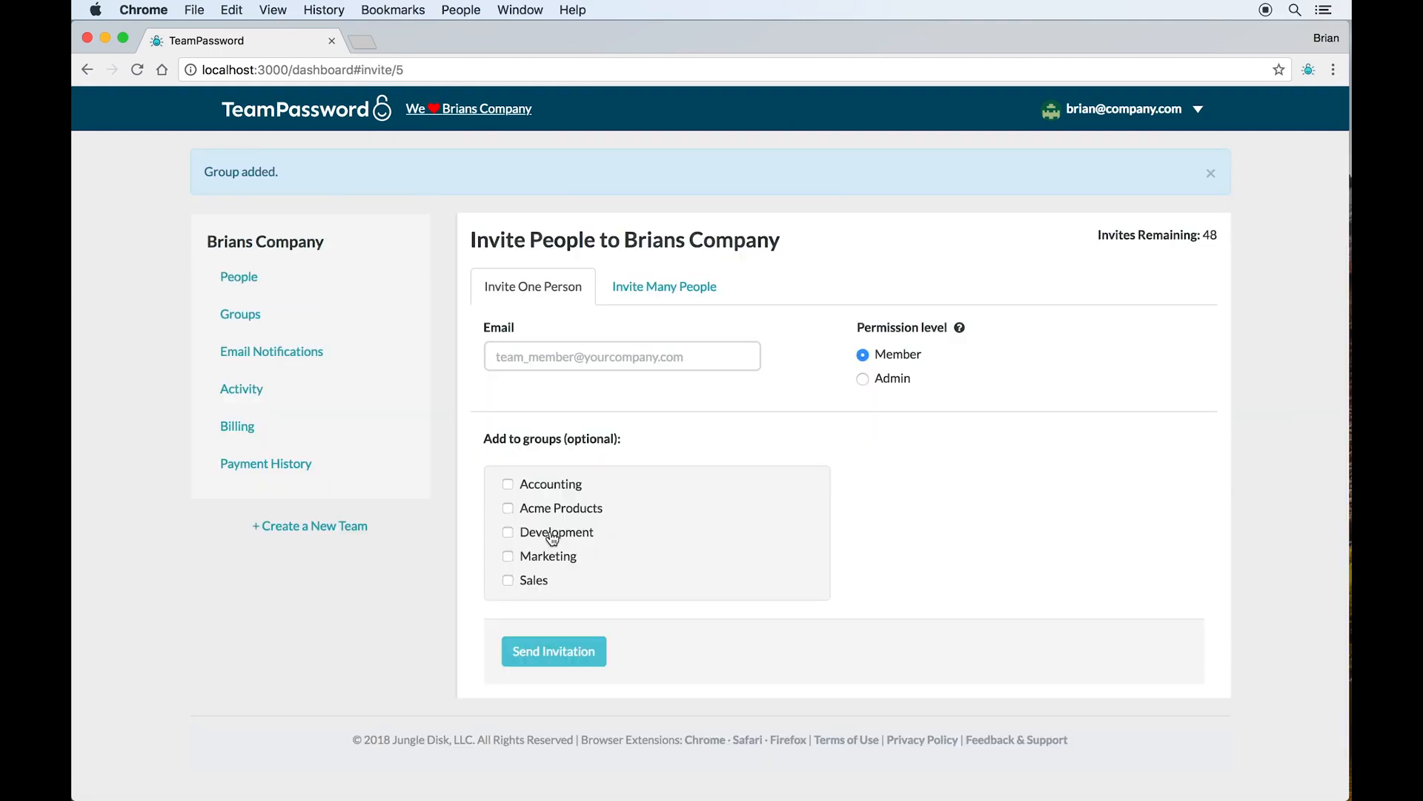
{"action": "left_click", "coordinate": [622, 356]}
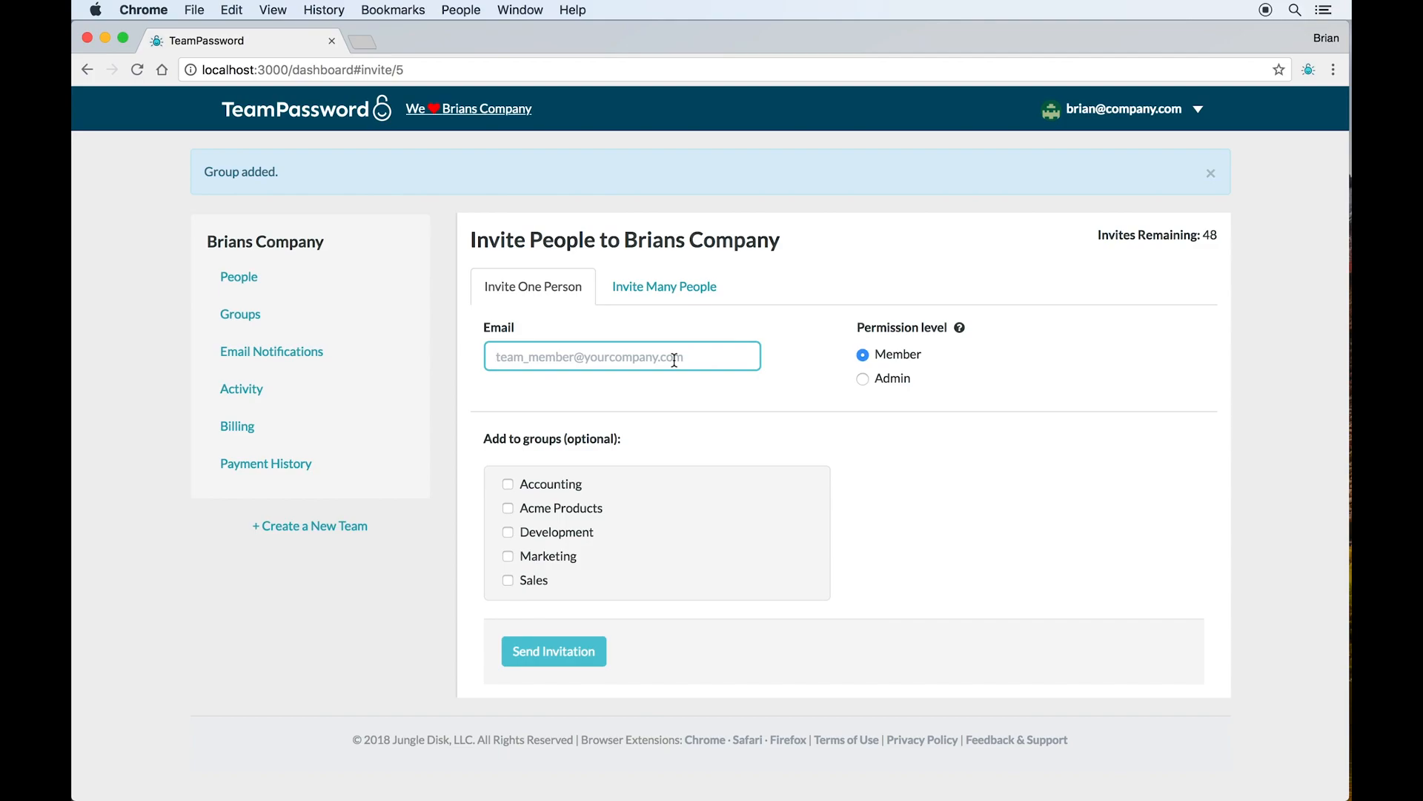
{"action": "left_click", "coordinate": [862, 379]}
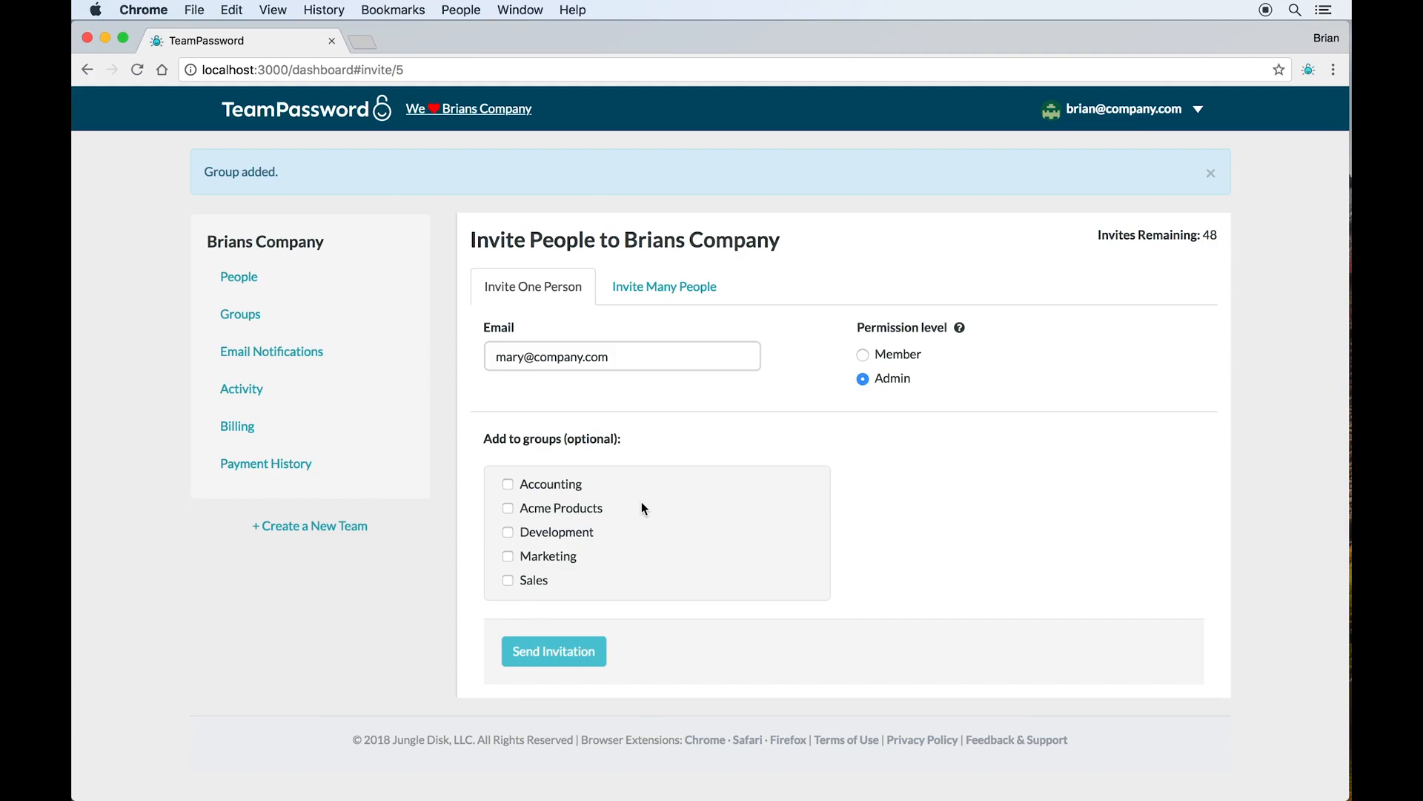
Add the invitee to Development and Accounting and send the invitation
{"action": "left_click", "coordinate": [508, 533]}
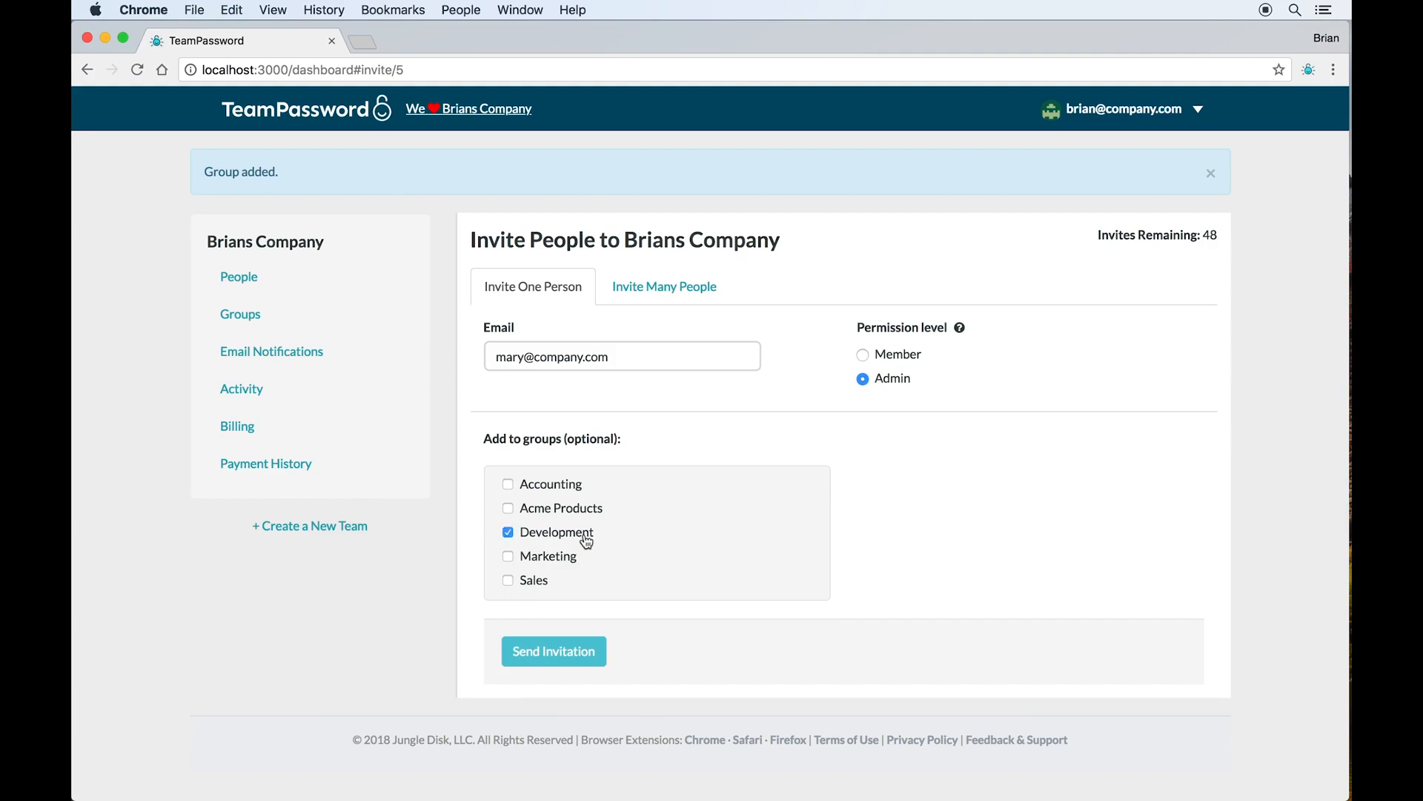
{"action": "mouse_move", "coordinate": [565, 490]}
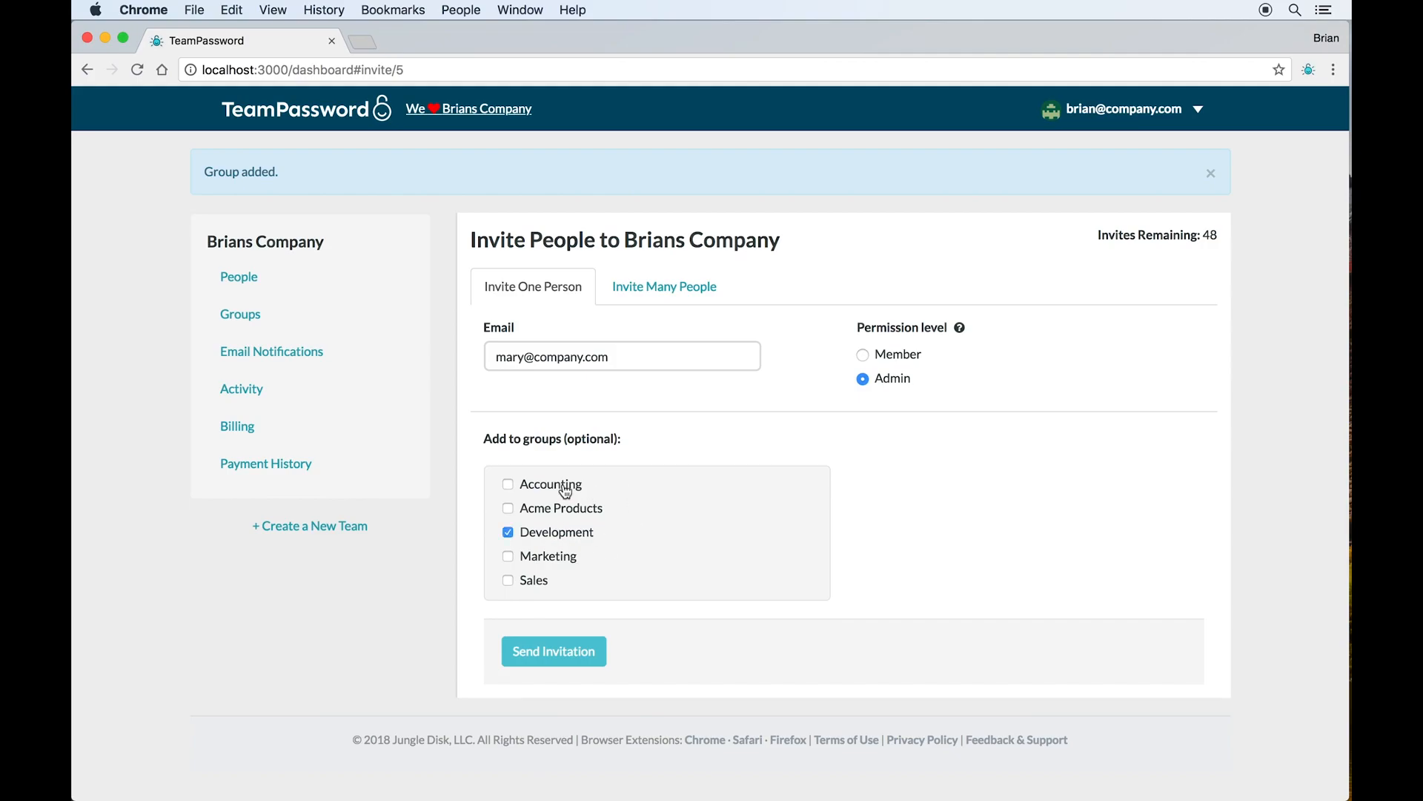
{"action": "left_click", "coordinate": [506, 483]}
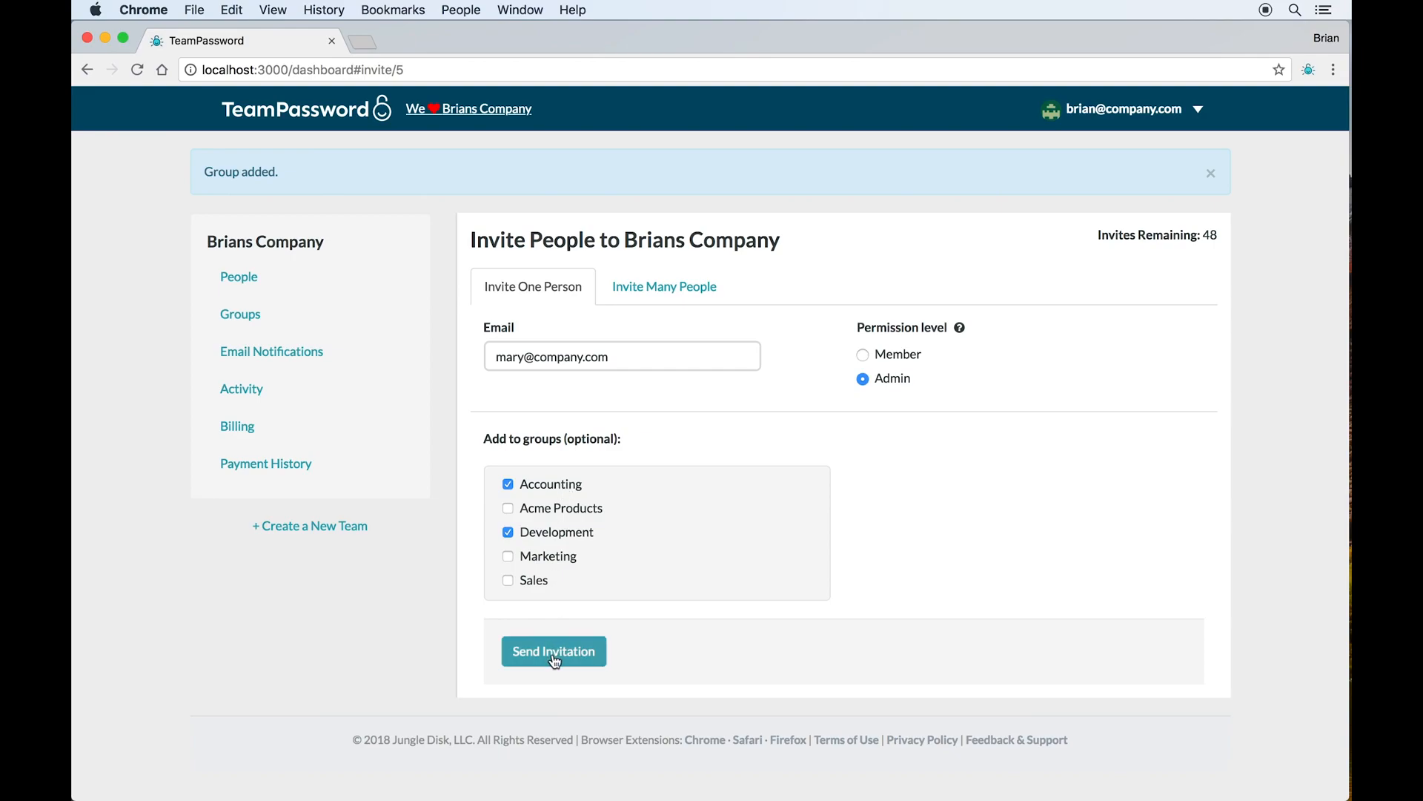
{"action": "left_click", "coordinate": [553, 651]}
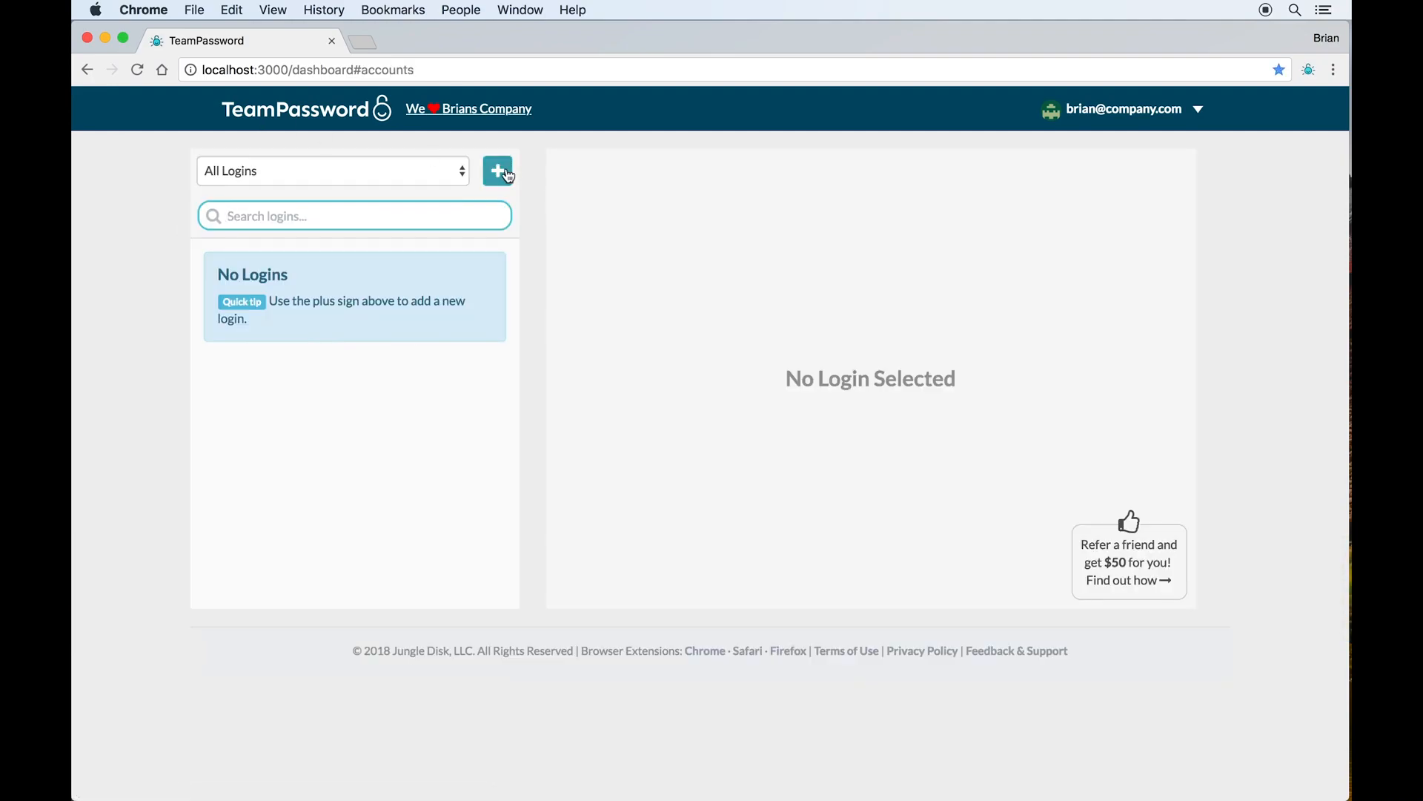
Create a Company Twitter login for twitter.com shared with Brians Company, noting 'Twitter is public.'
{"action": "left_click", "coordinate": [498, 171]}
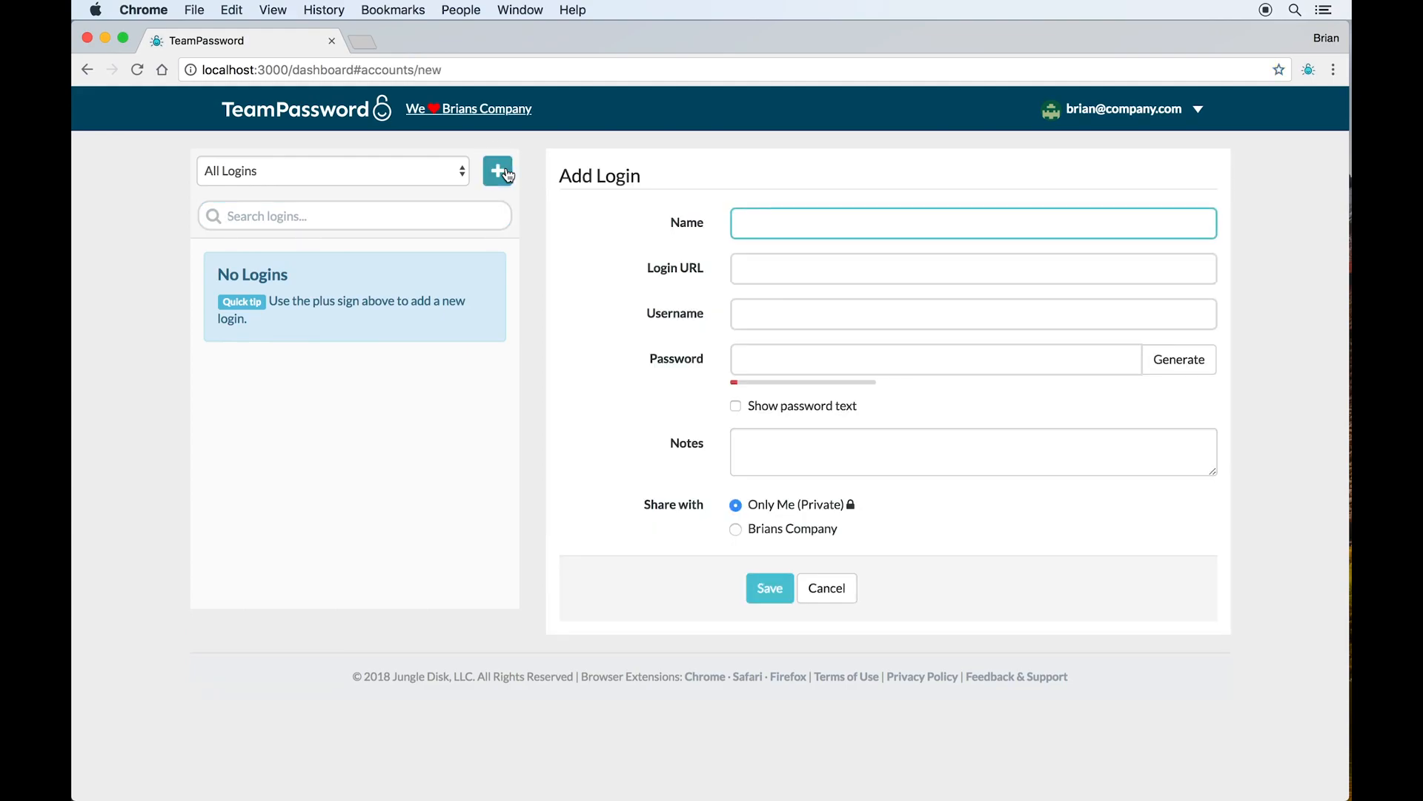
{"action": "left_click", "coordinate": [735, 528]}
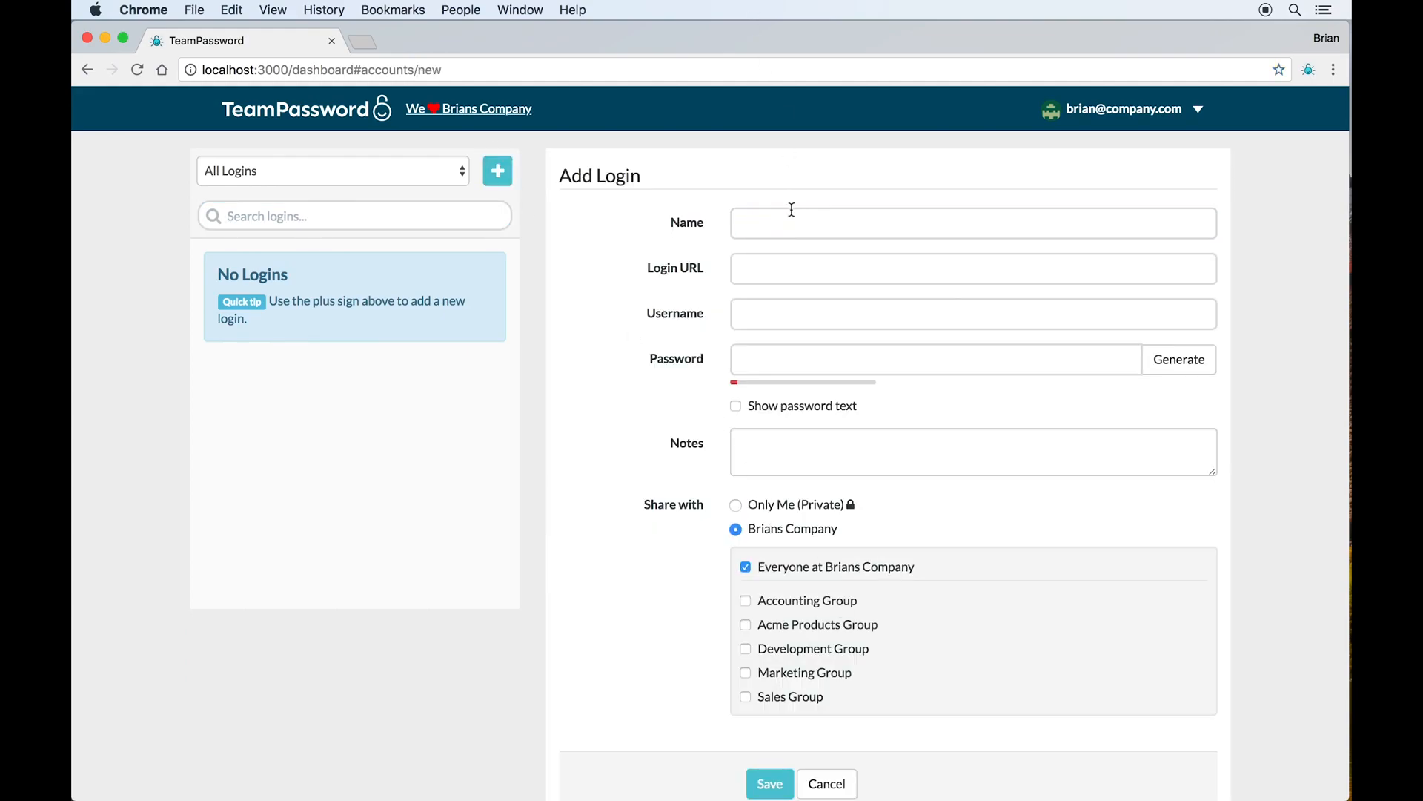
{"action": "left_click", "coordinate": [972, 222]}
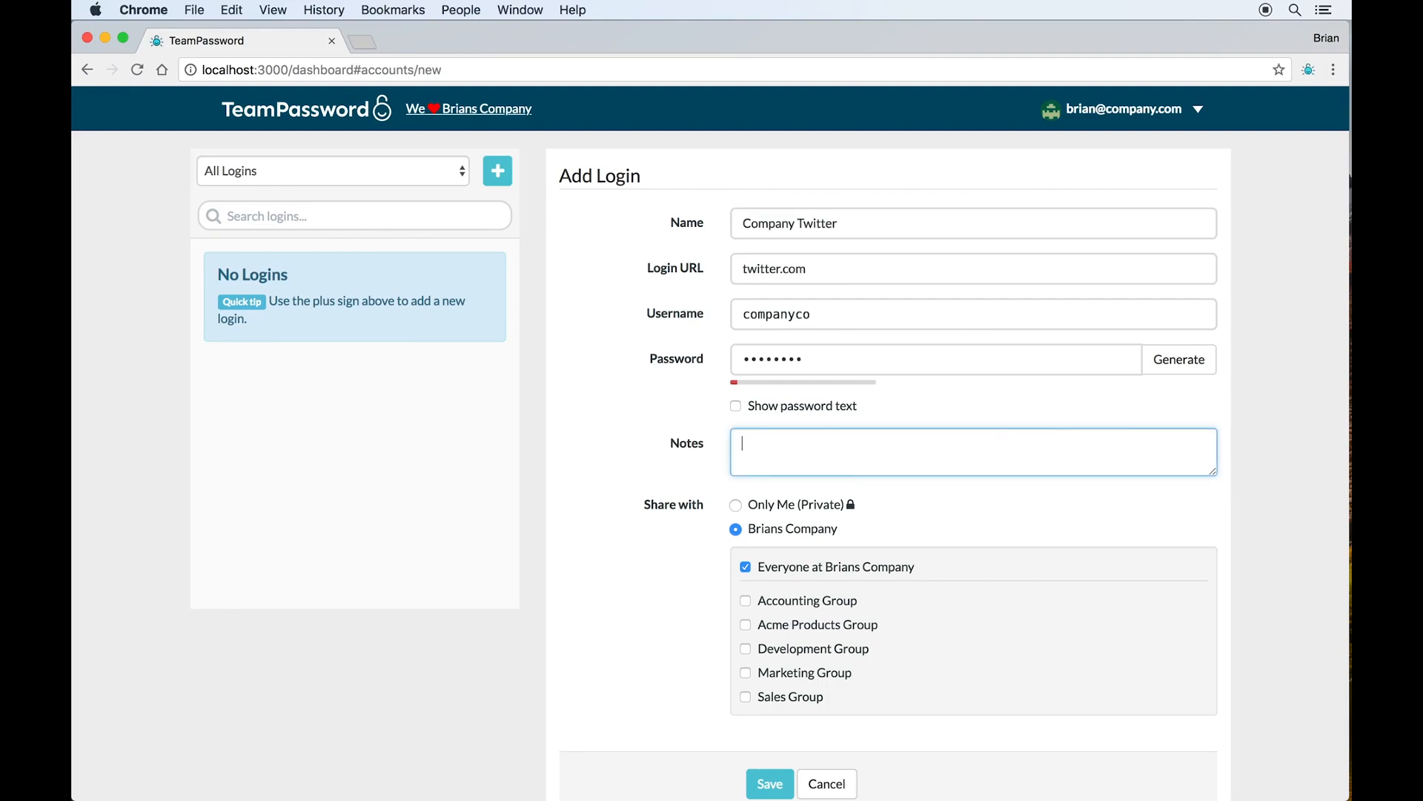
{"action": "left_click", "coordinate": [971, 452]}
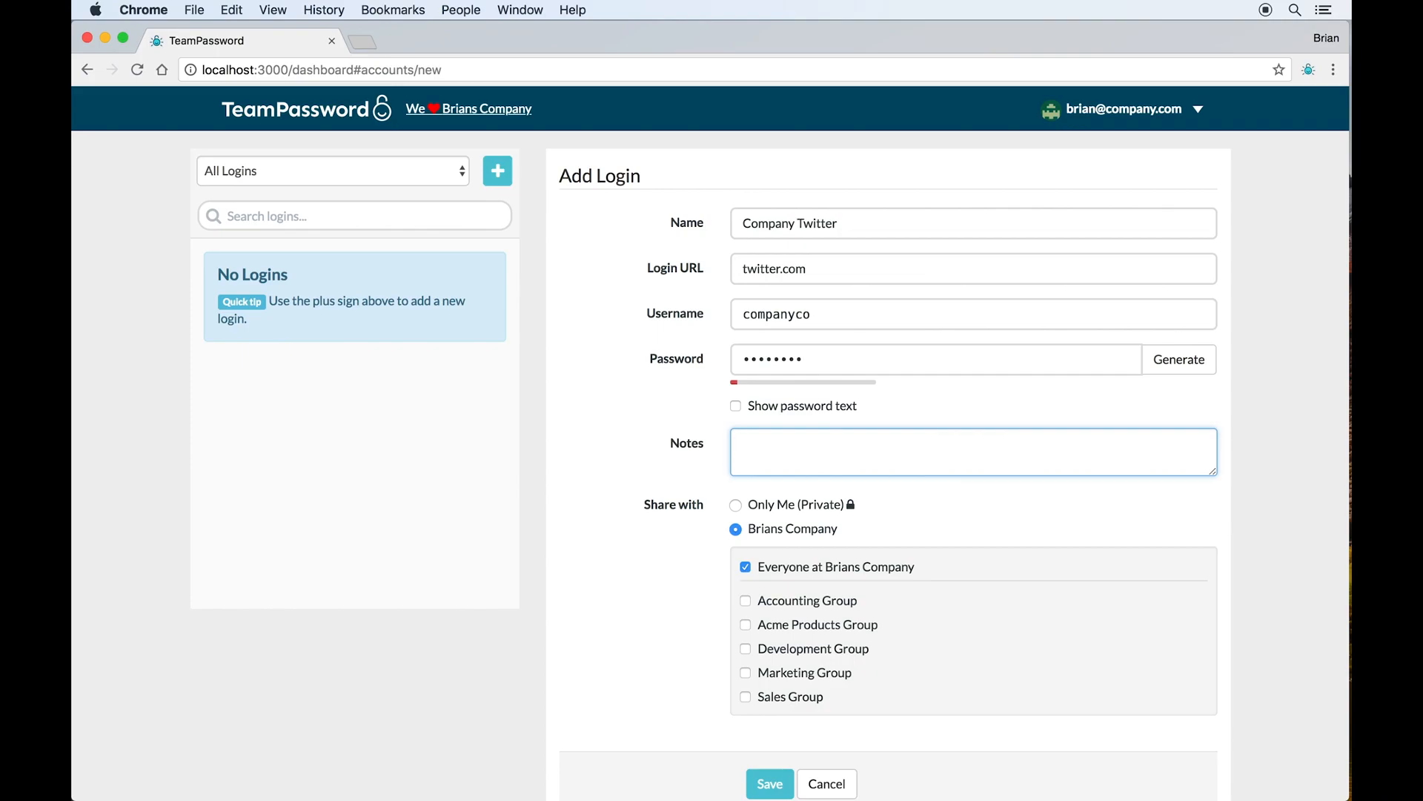
{"action": "type", "text": "Twitter is public"}
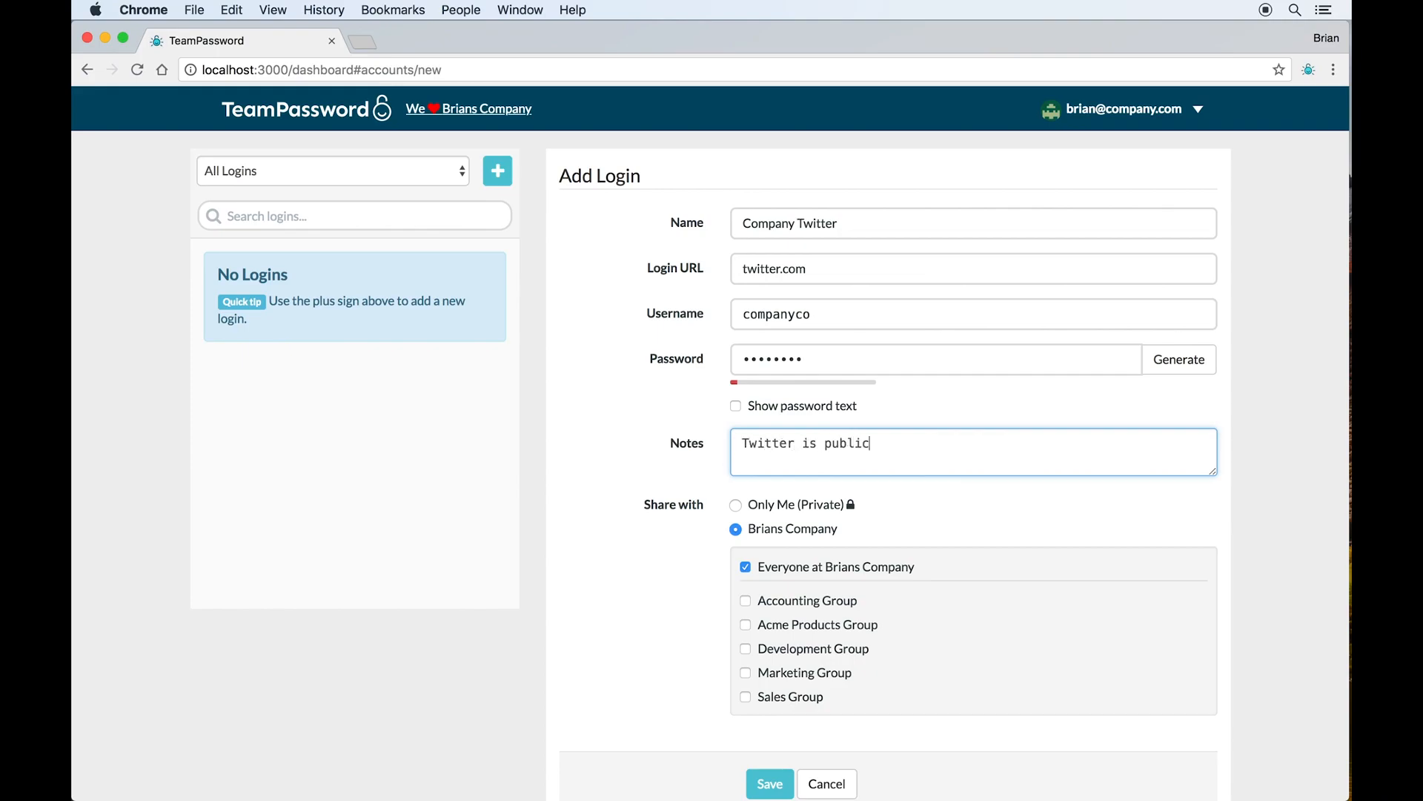
{"action": "type", "text": "."}
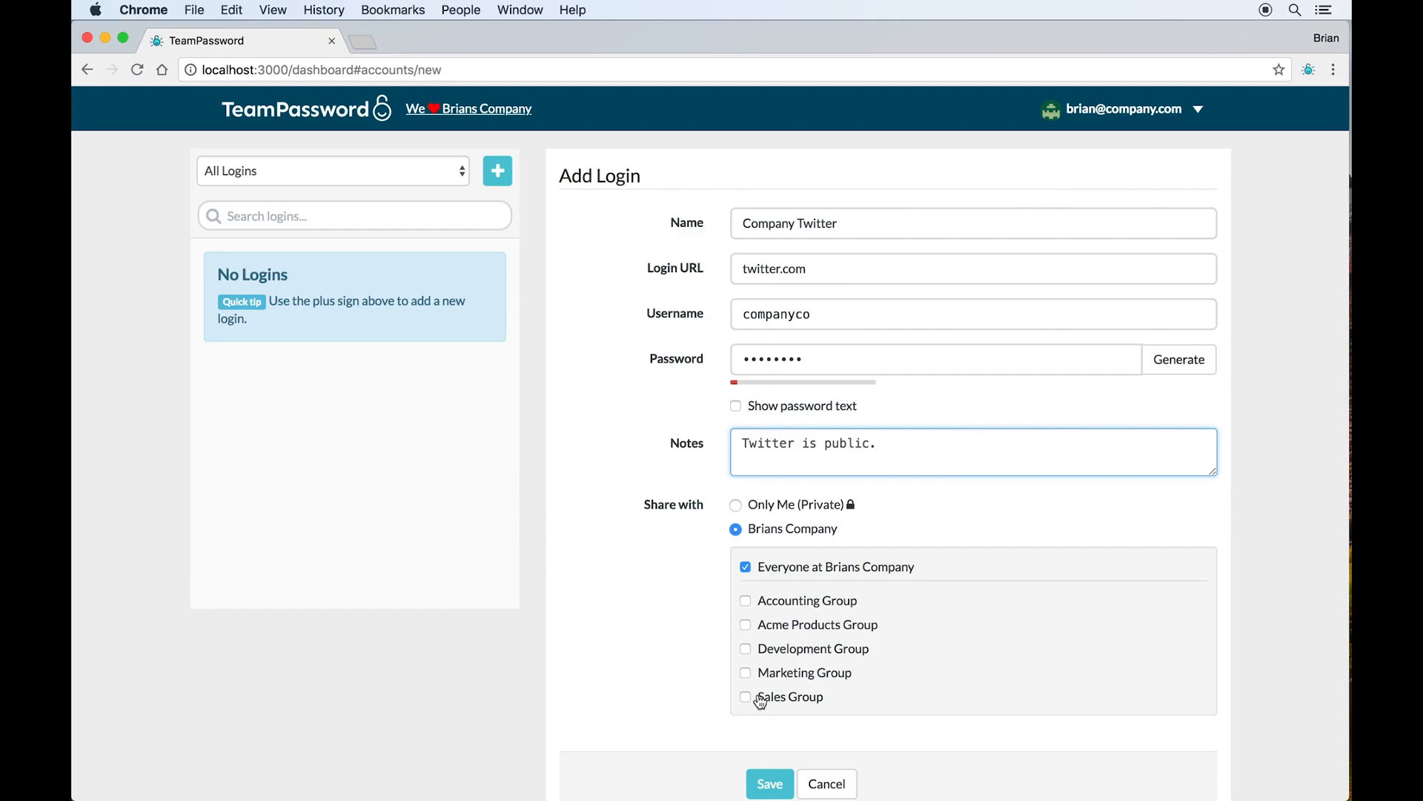
Share the login only with the Marketing group and save it
{"action": "left_click", "coordinate": [746, 671]}
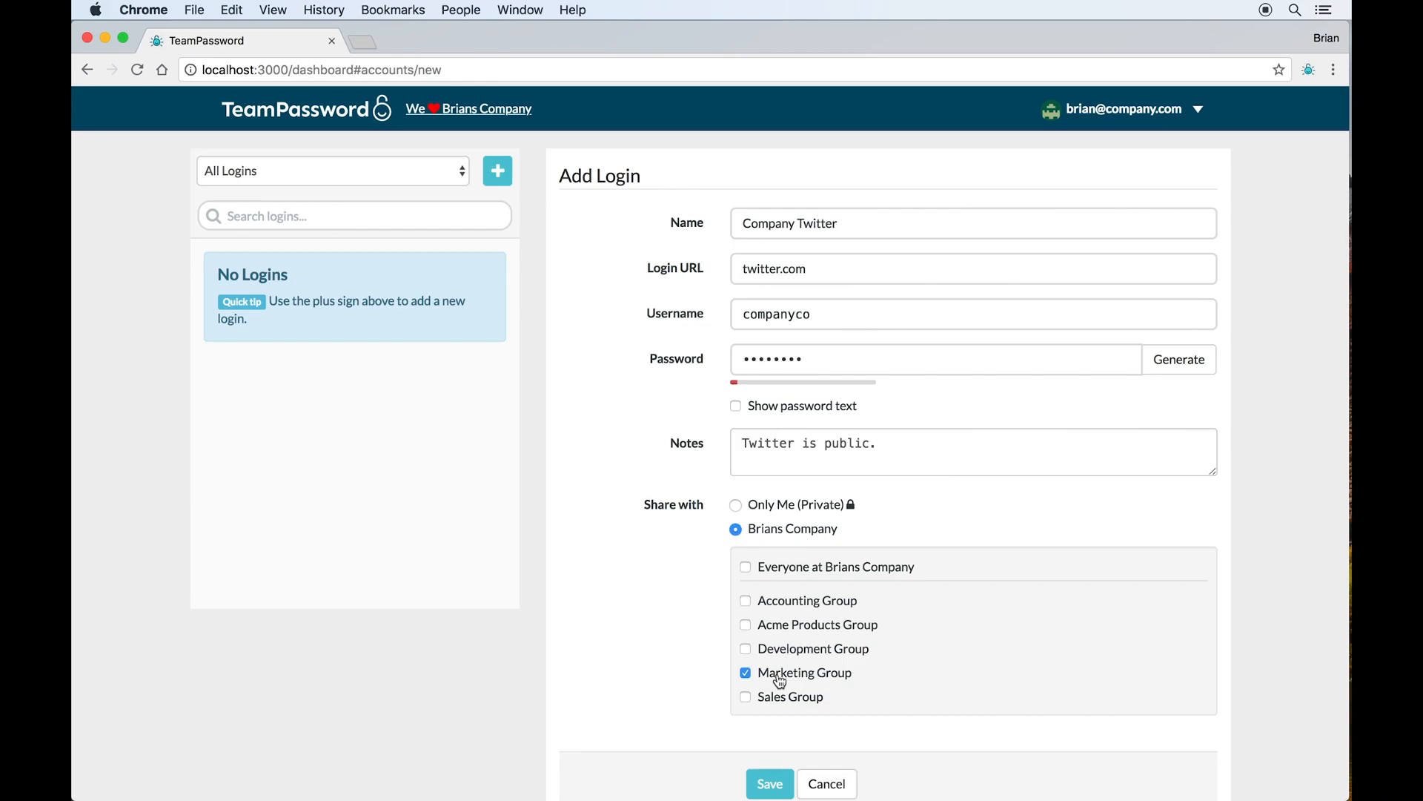
{"action": "left_click", "coordinate": [769, 784]}
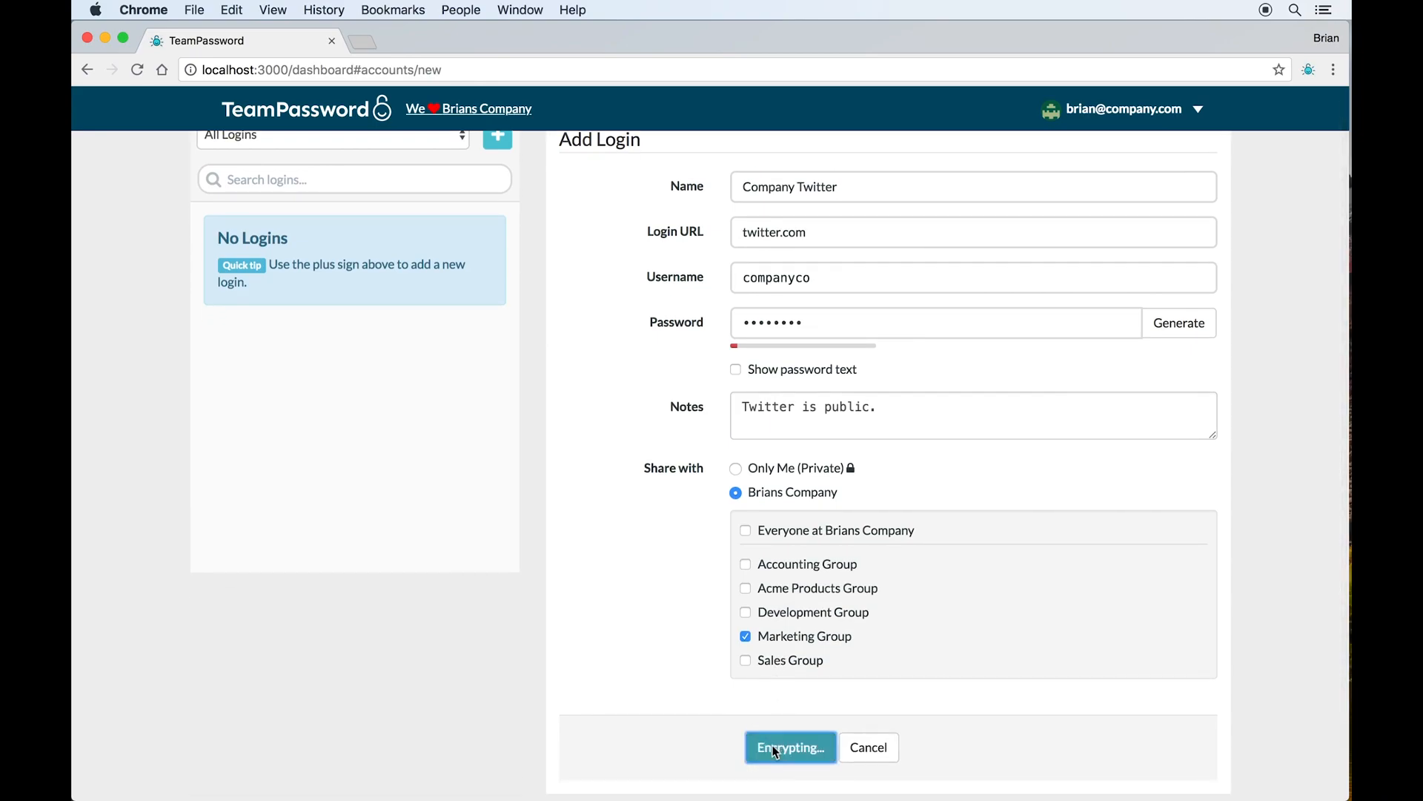
Confirm saving the Company Twitter login before Twitter opens in a new tab
{"action": "left_click", "coordinate": [789, 747]}
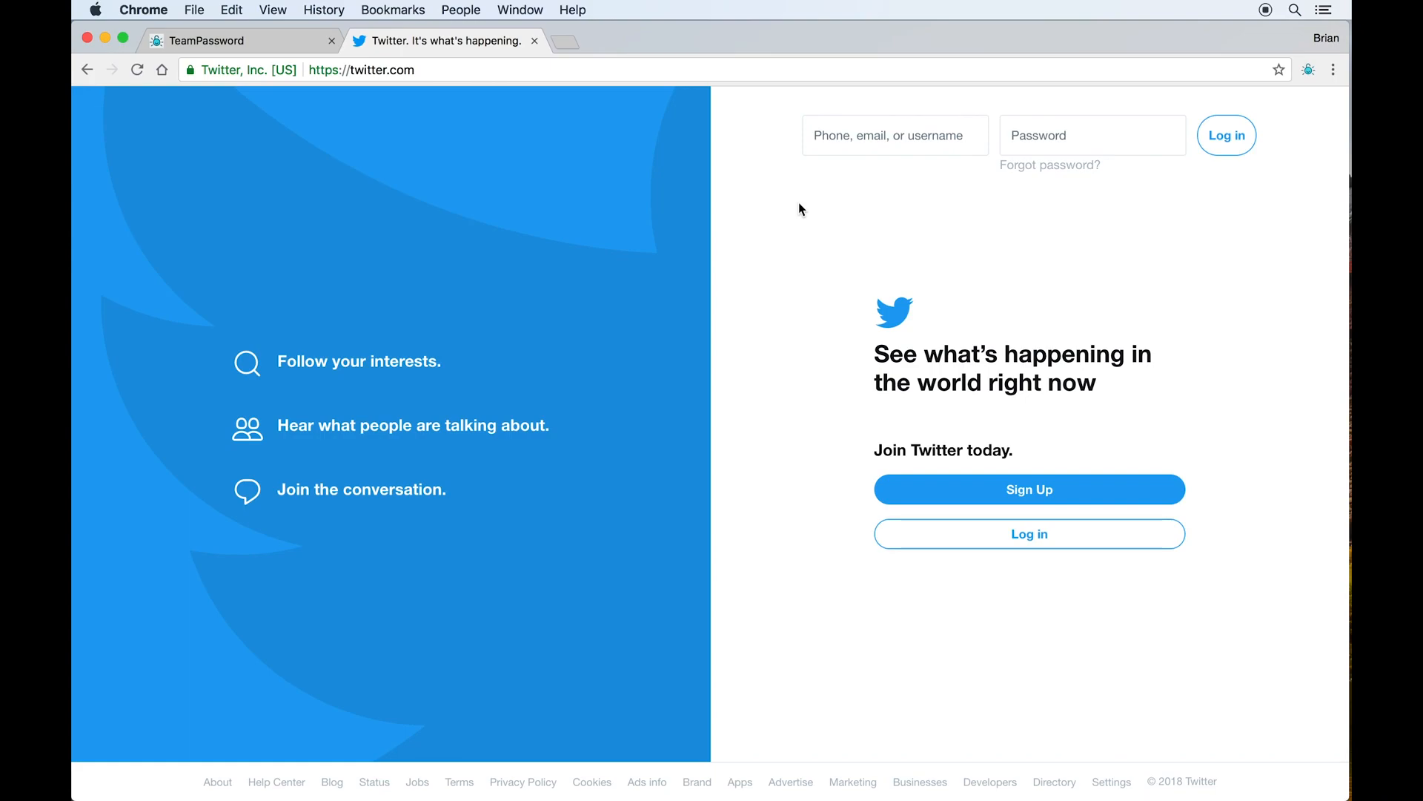
Copy Company Twitter's username and password, pin the TeamPassword tab, and switch to Twitter's sign-in
{"action": "left_click", "coordinate": [234, 40]}
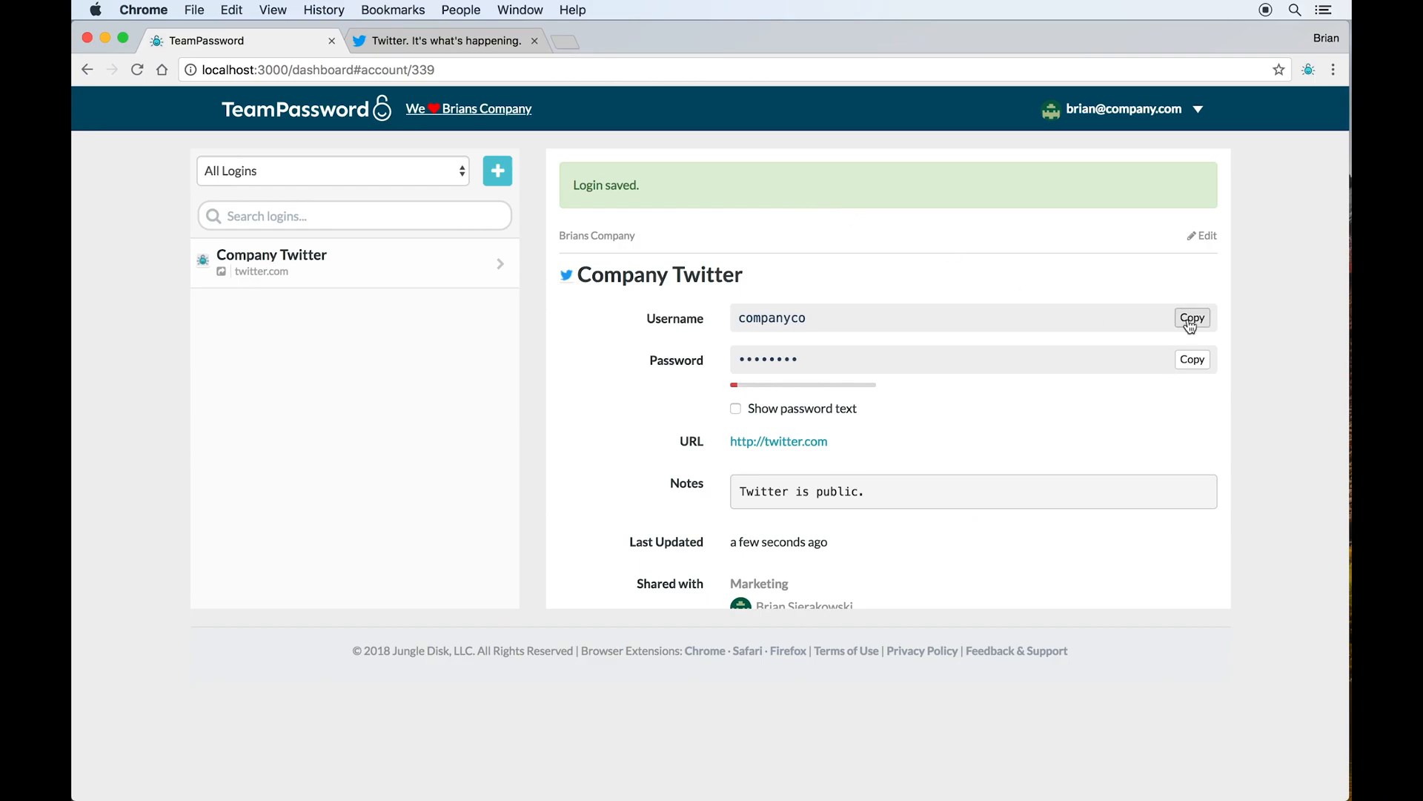
{"action": "left_click", "coordinate": [445, 40]}
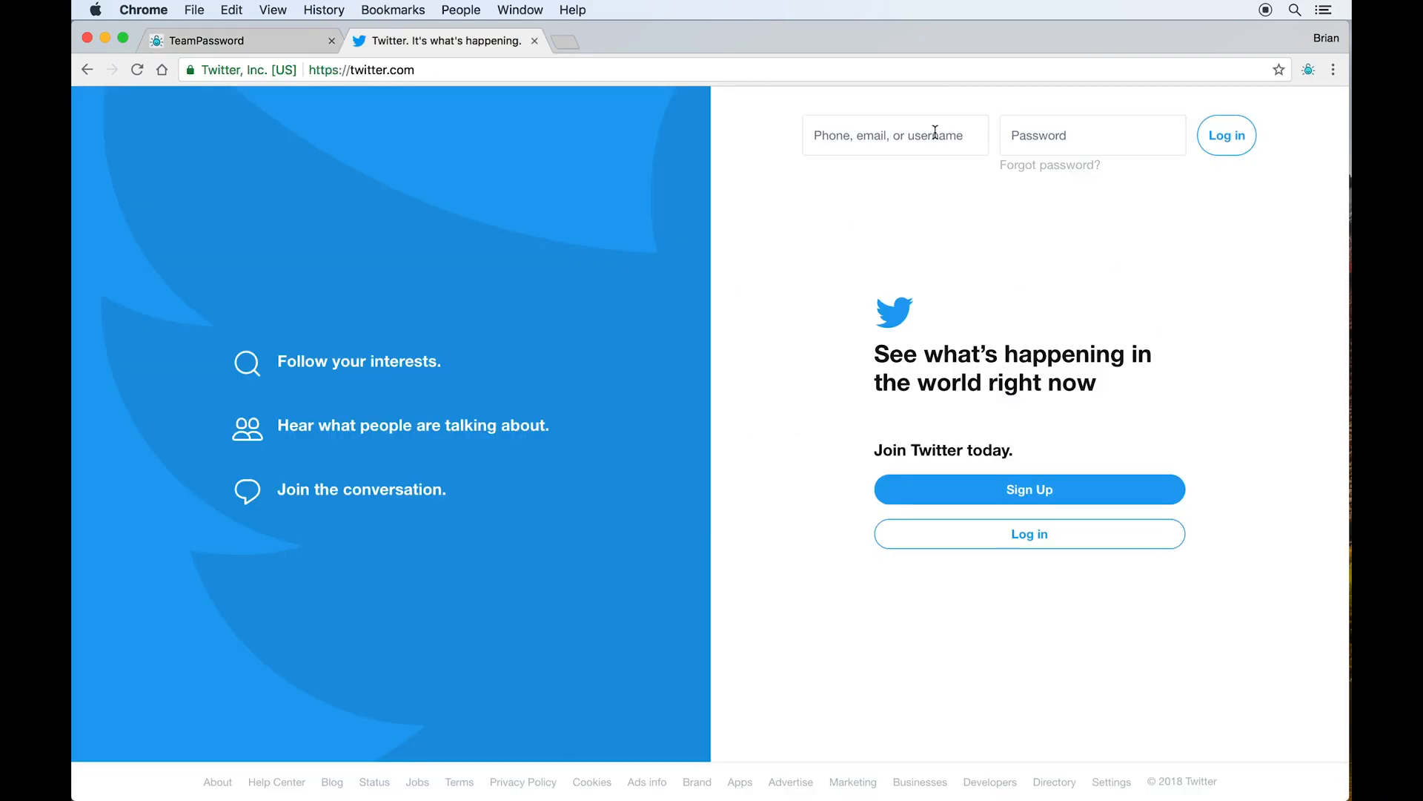
{"action": "left_click", "coordinate": [214, 40]}
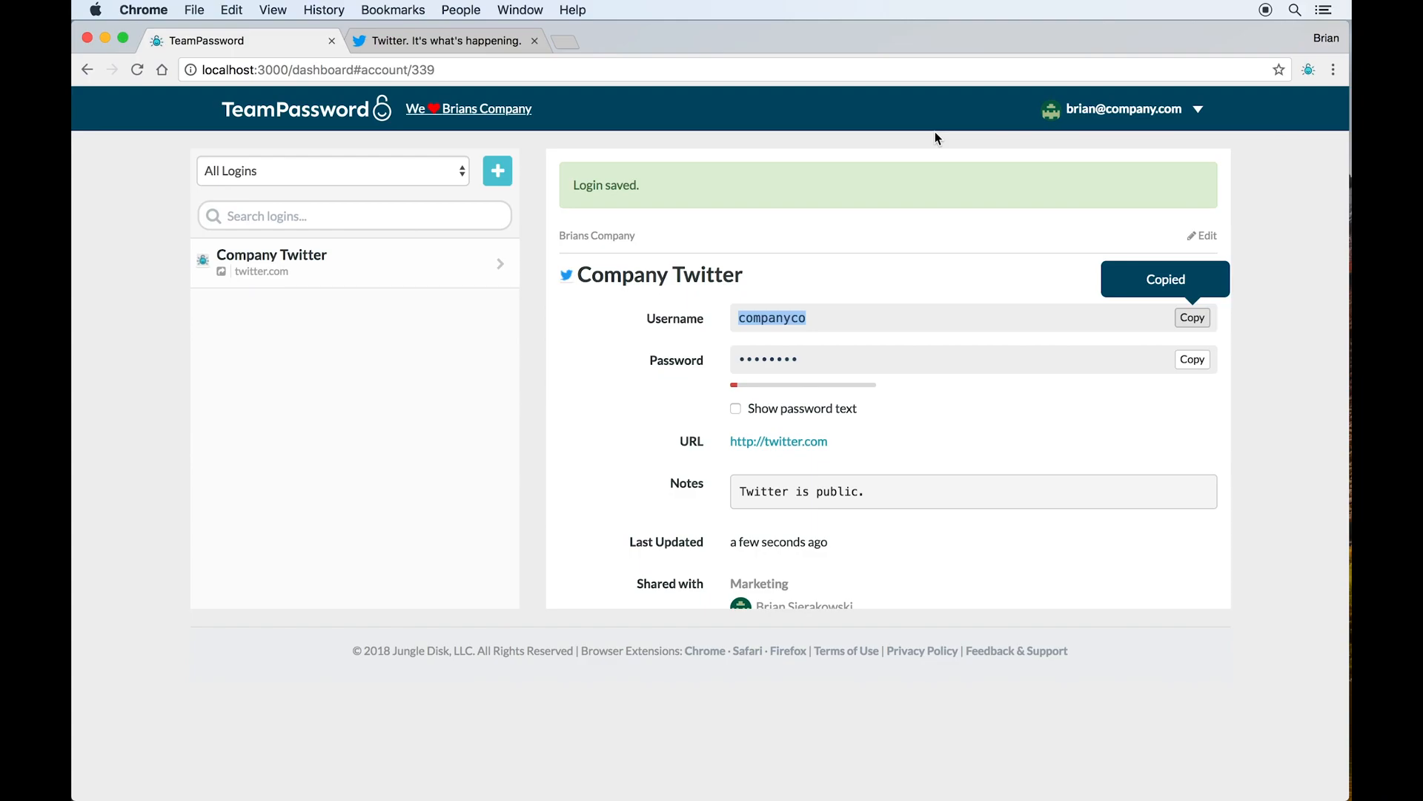
{"action": "left_click", "coordinate": [1192, 359]}
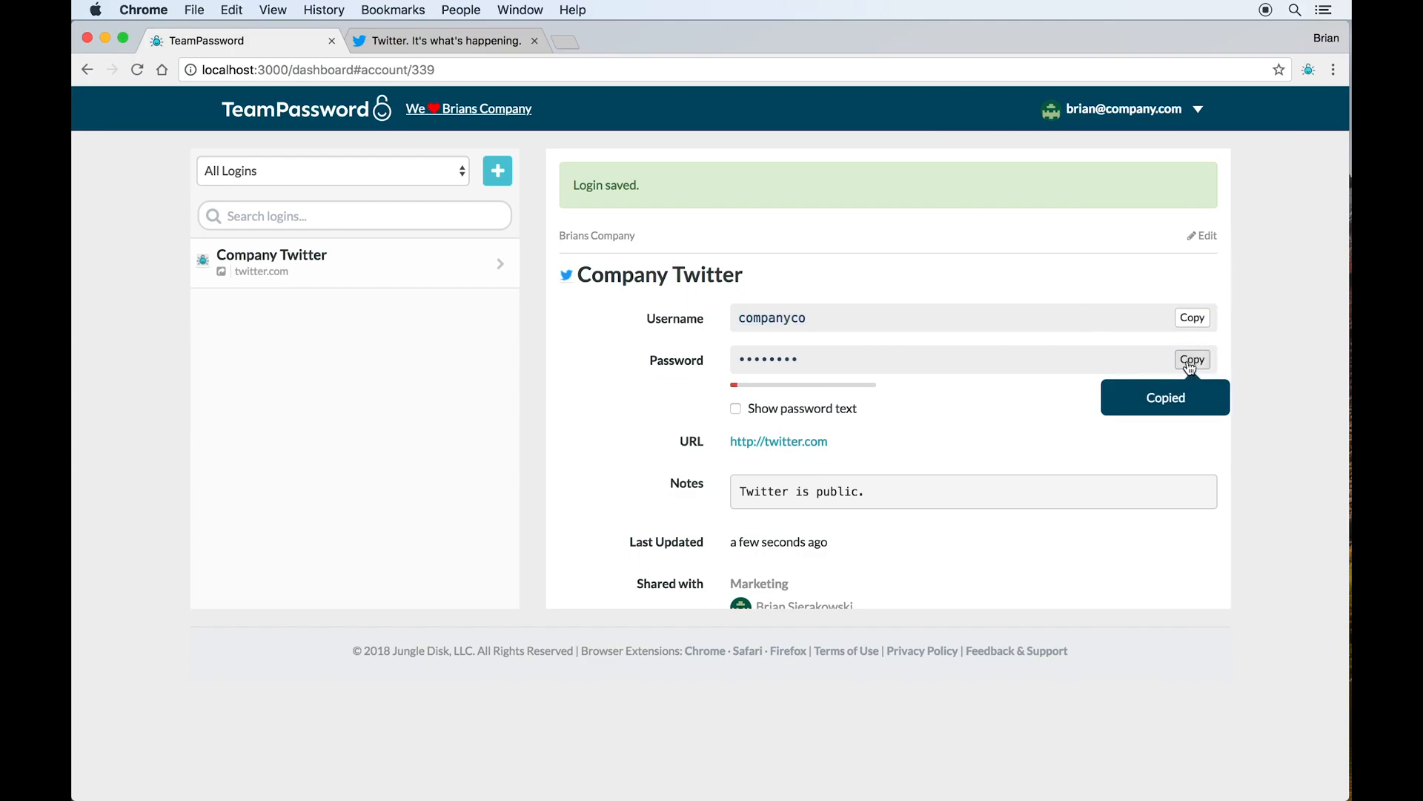
{"action": "left_click", "coordinate": [444, 40]}
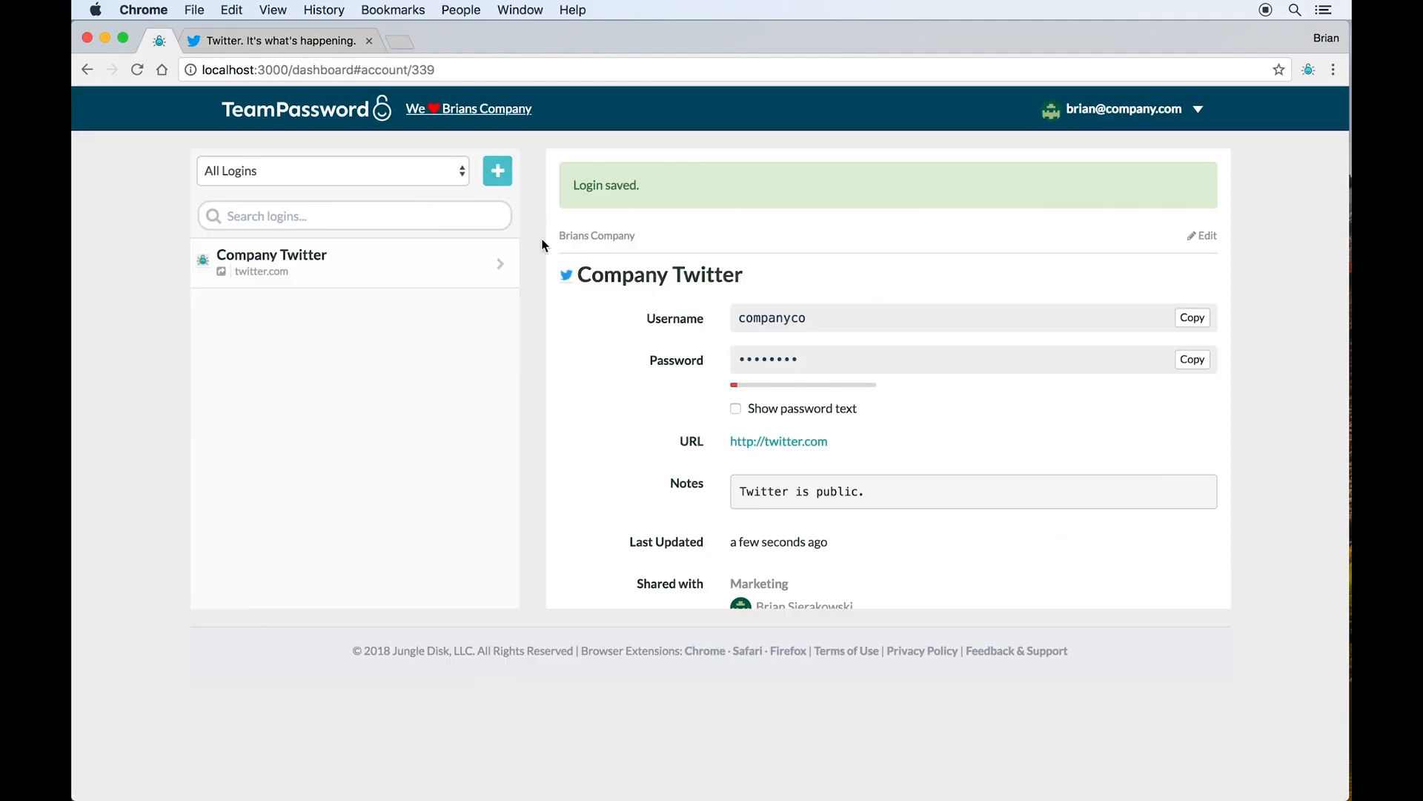
{"action": "left_click", "coordinate": [355, 215]}
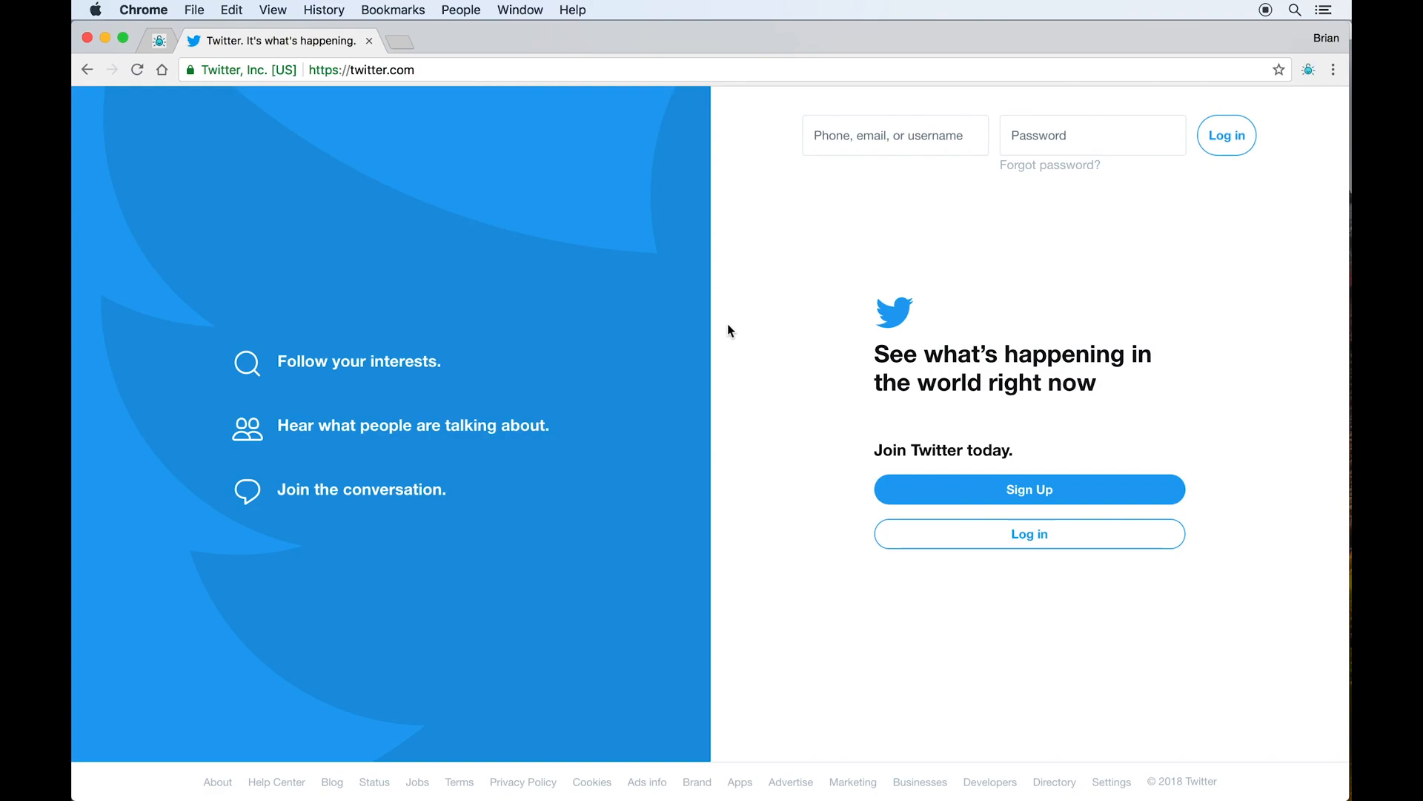
{"action": "mouse_move", "coordinate": [1216, 129]}
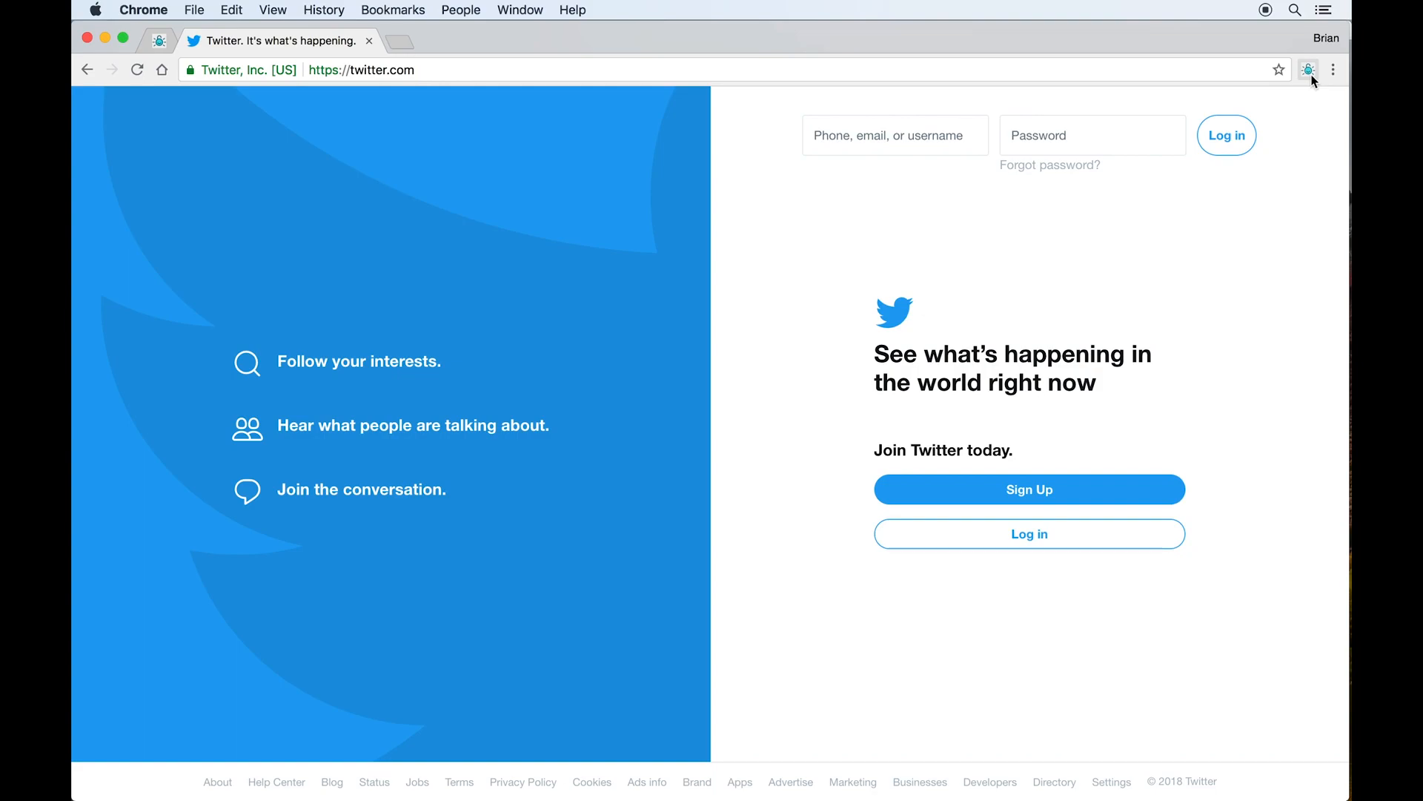
Autofill Twitter's sign-in with Company Twitter from the extension, then reopen the saved logins list
{"action": "left_click", "coordinate": [1308, 70]}
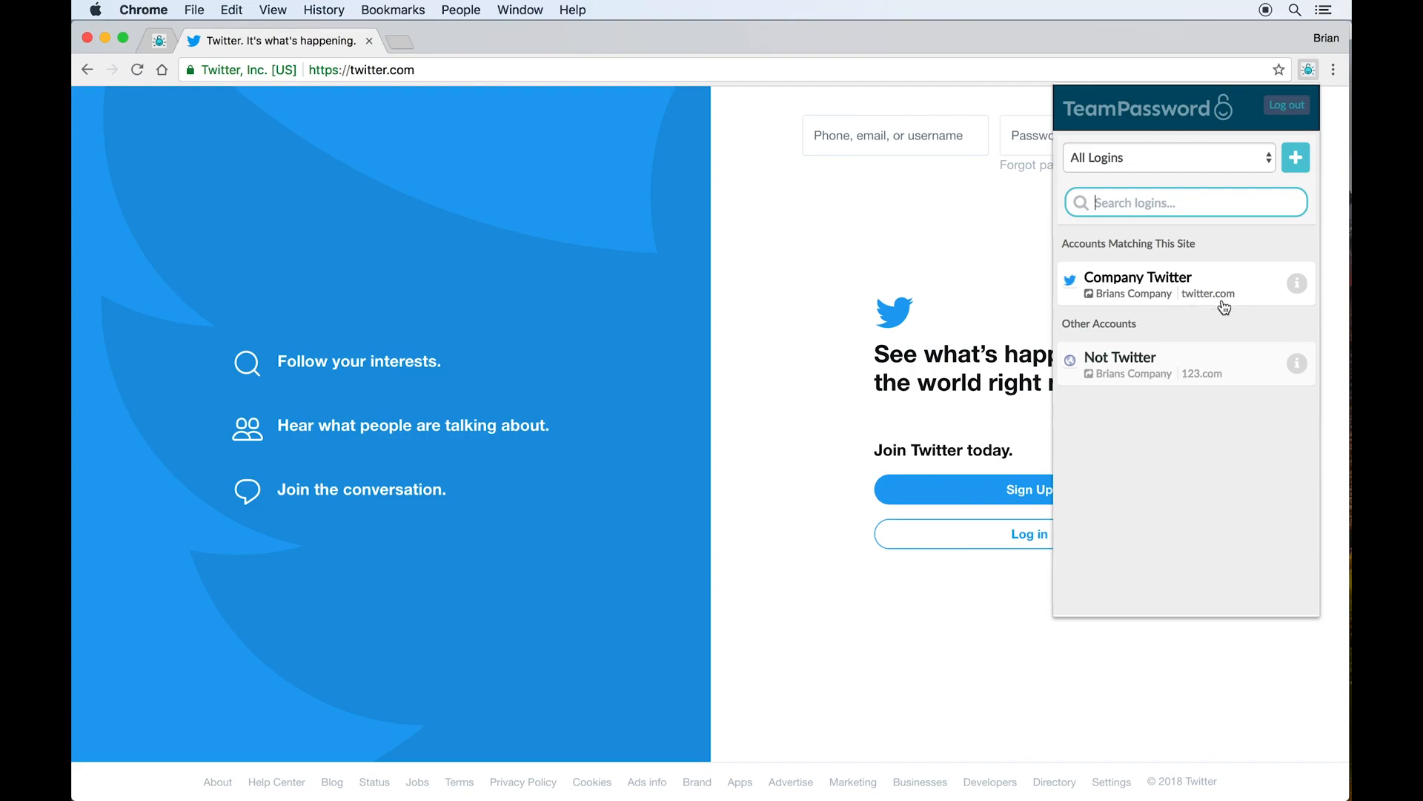
{"action": "mouse_move", "coordinate": [1052, 267]}
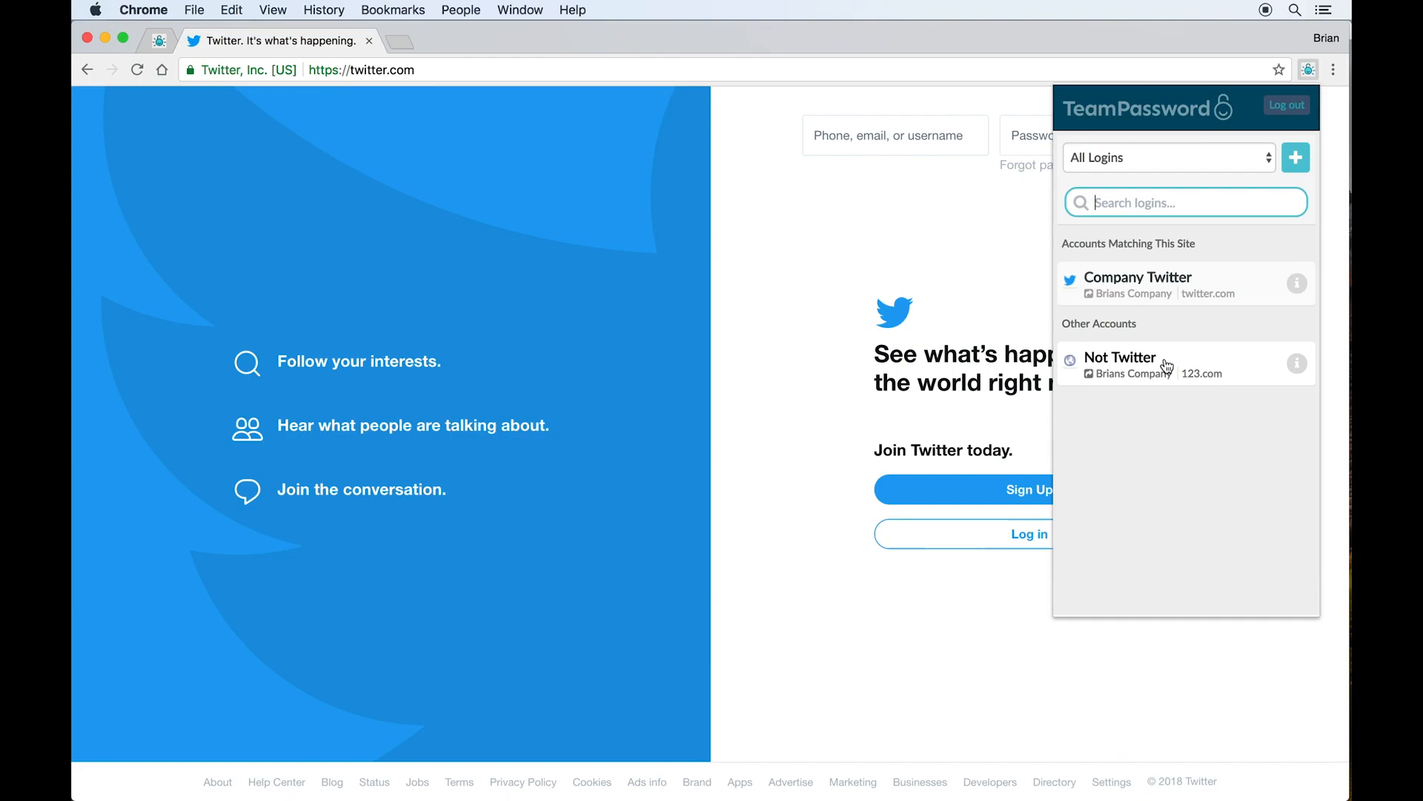
{"action": "mouse_move", "coordinate": [1200, 293]}
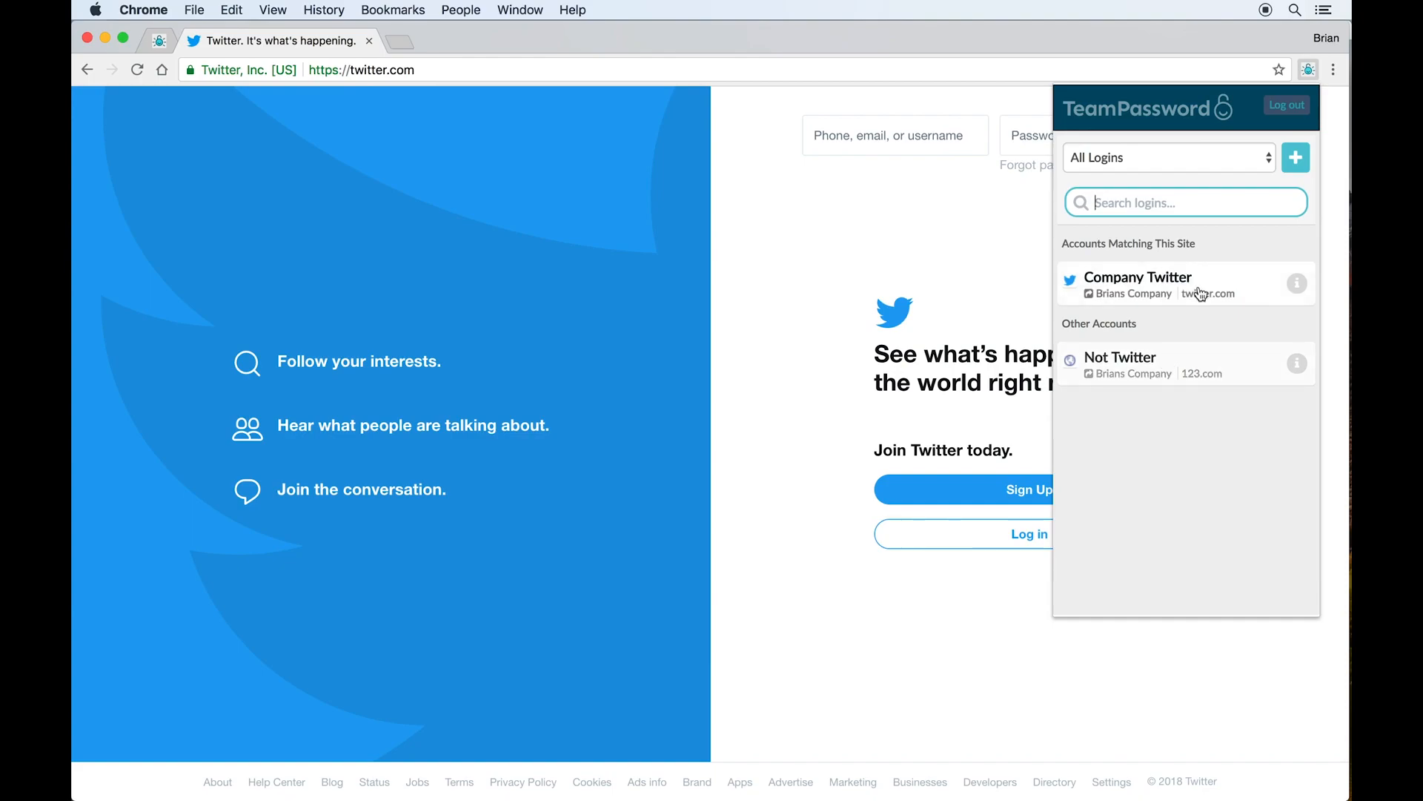
{"action": "left_click", "coordinate": [1137, 277]}
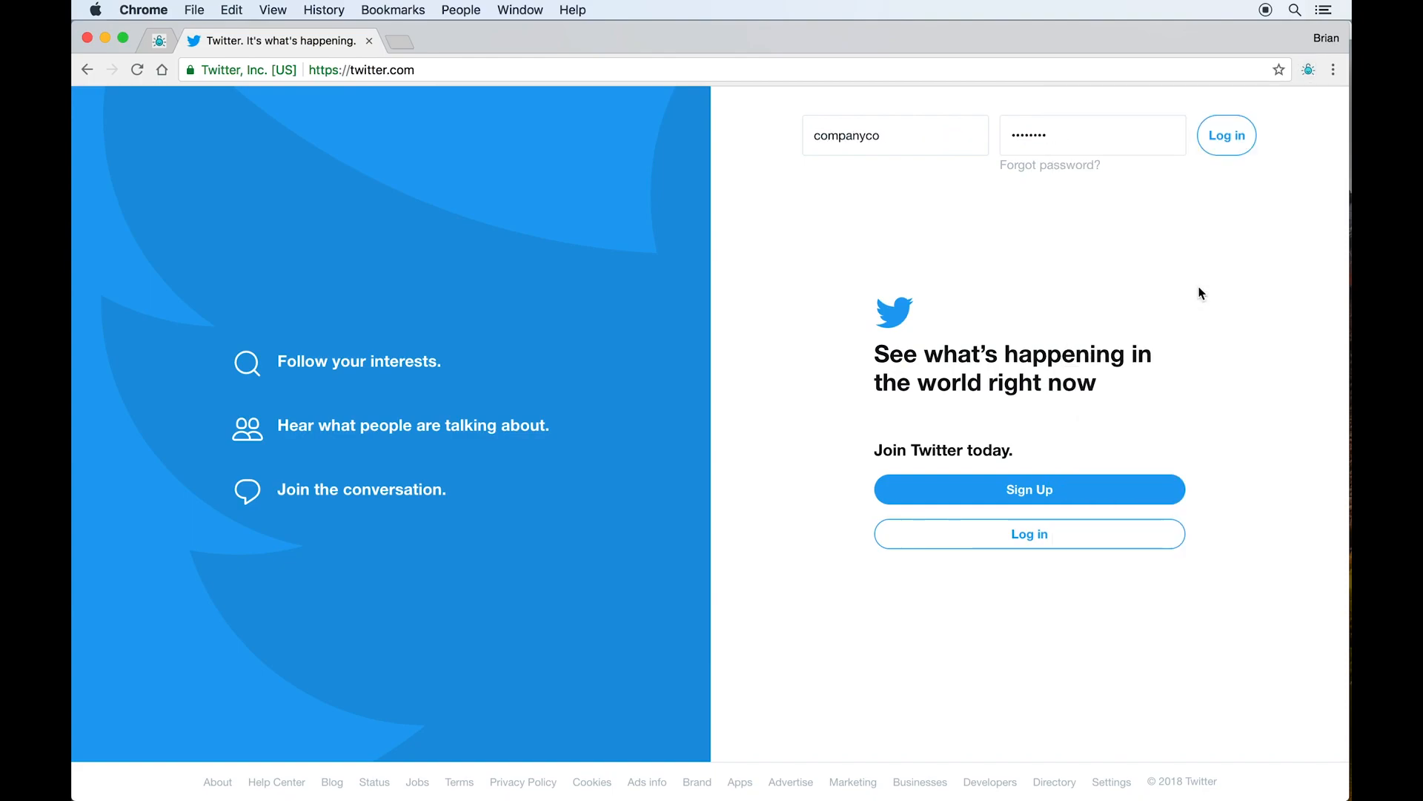
{"action": "mouse_move", "coordinate": [1048, 254]}
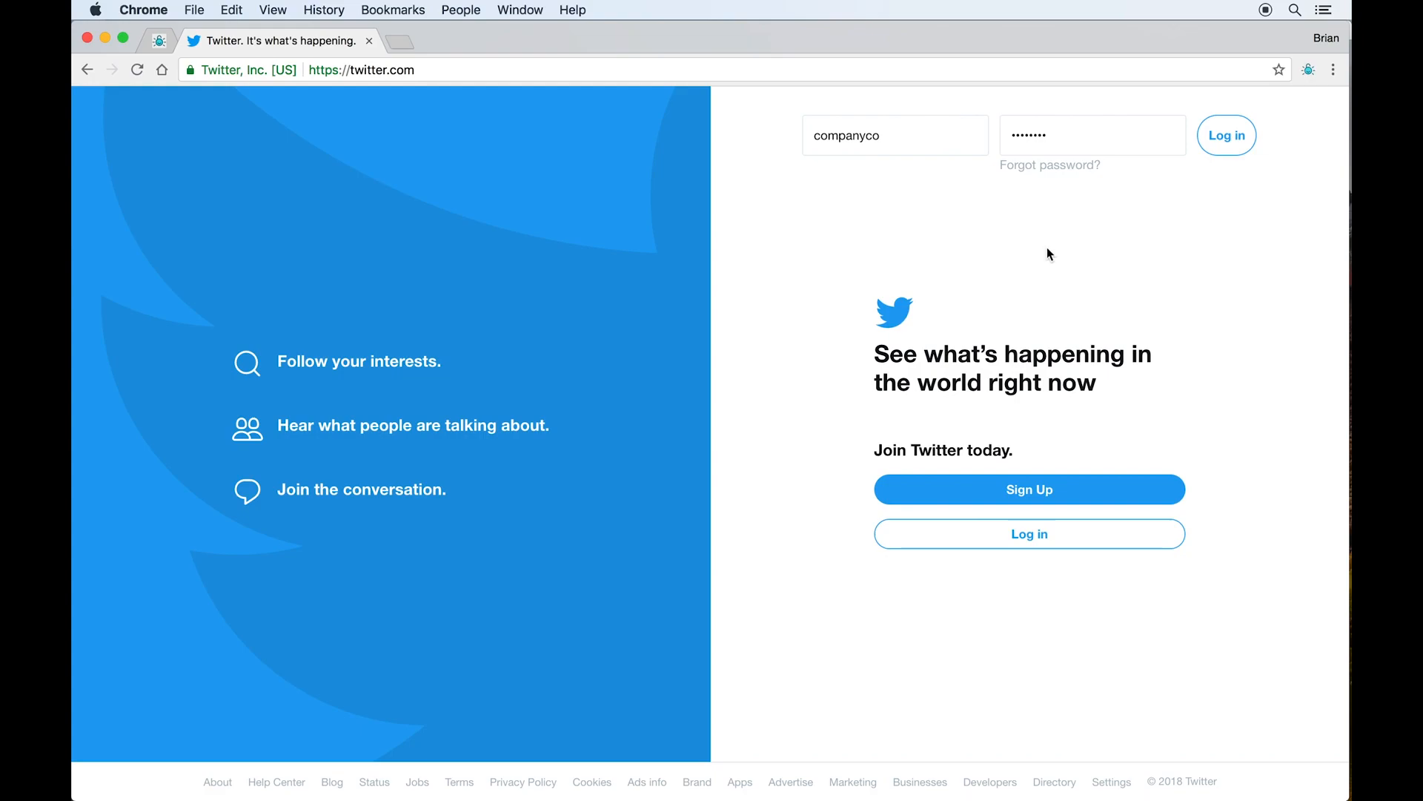
{"action": "mouse_move", "coordinate": [1080, 238]}
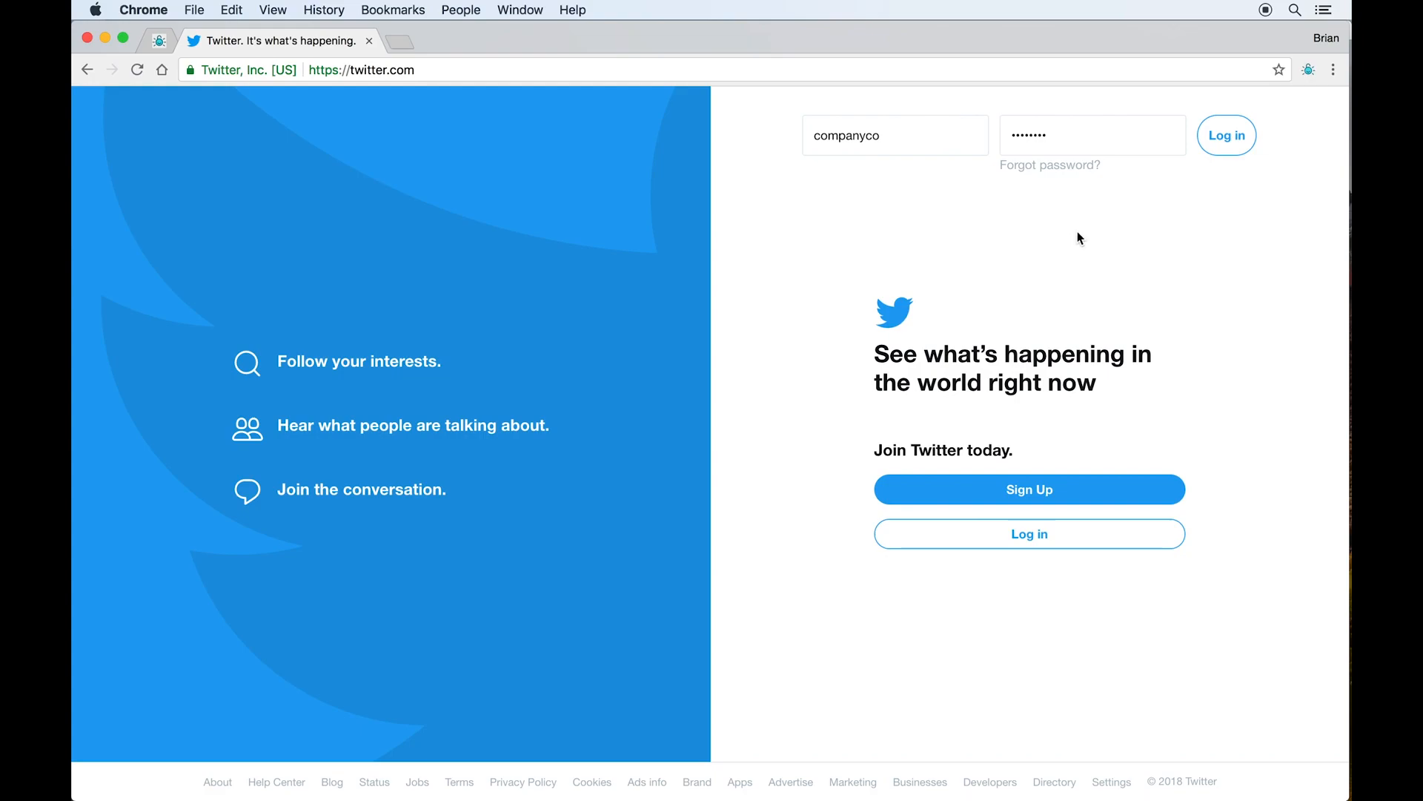
{"action": "left_click", "coordinate": [1310, 70]}
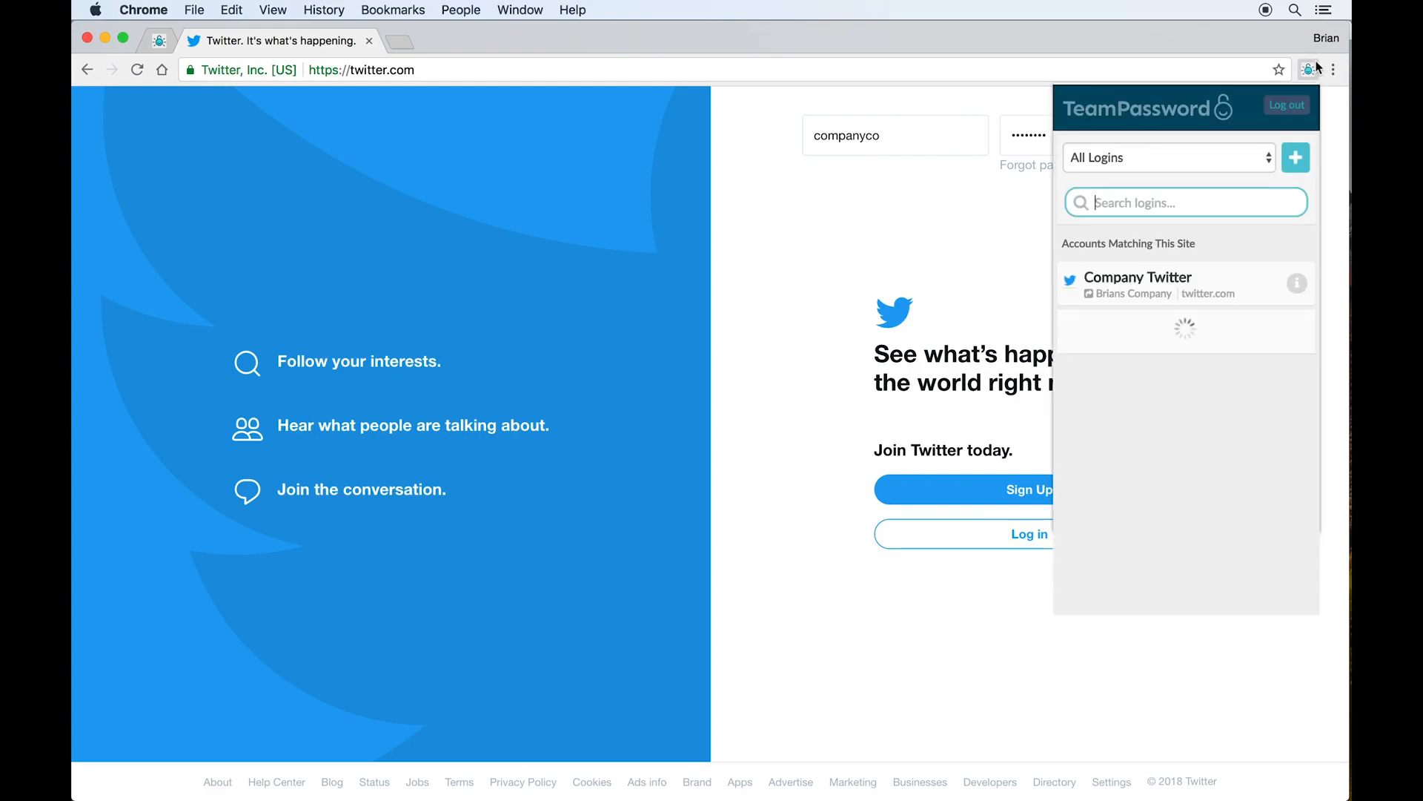
View Company Twitter's details in the extension popup, then close it, leaving the form filled
{"action": "left_click", "coordinate": [1136, 283]}
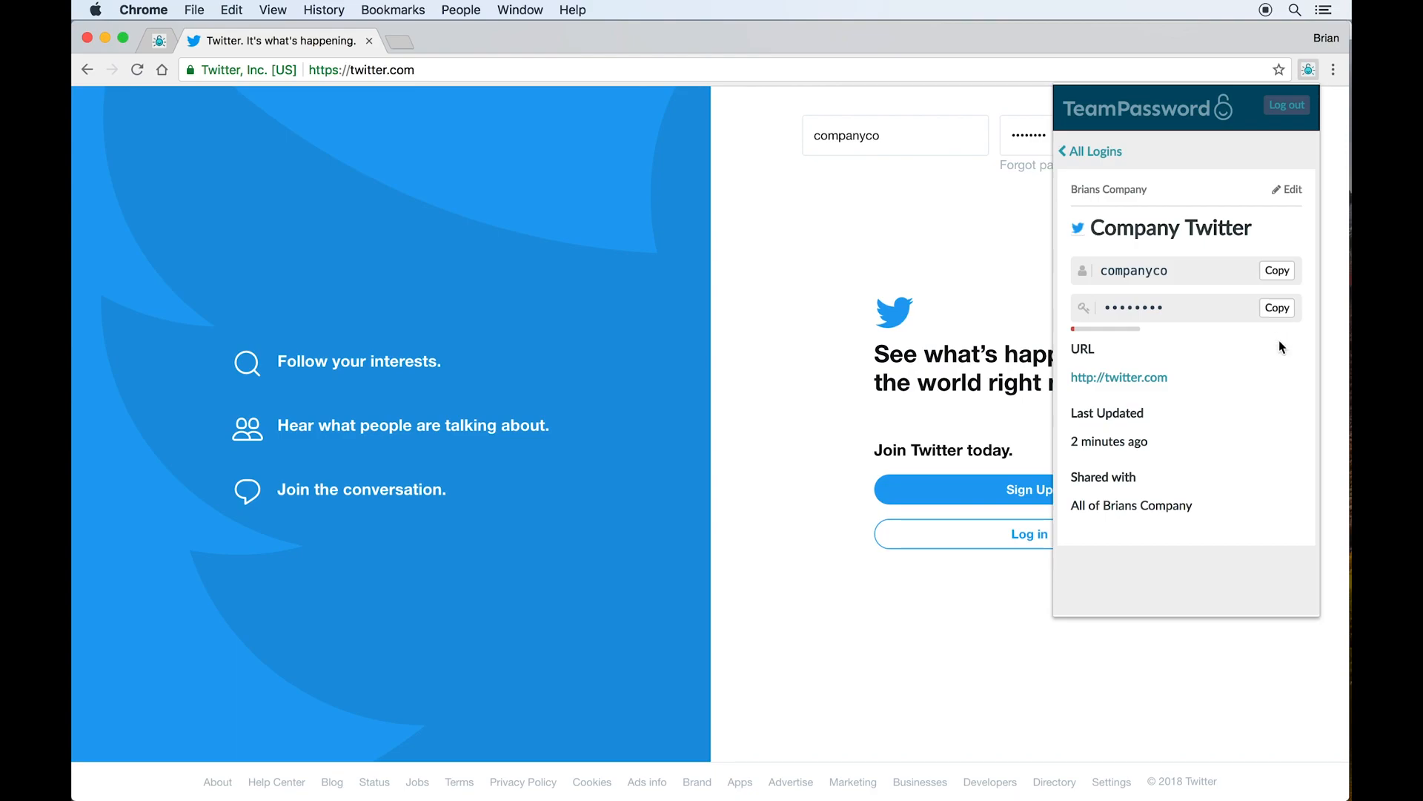
{"action": "left_click", "coordinate": [1307, 69]}
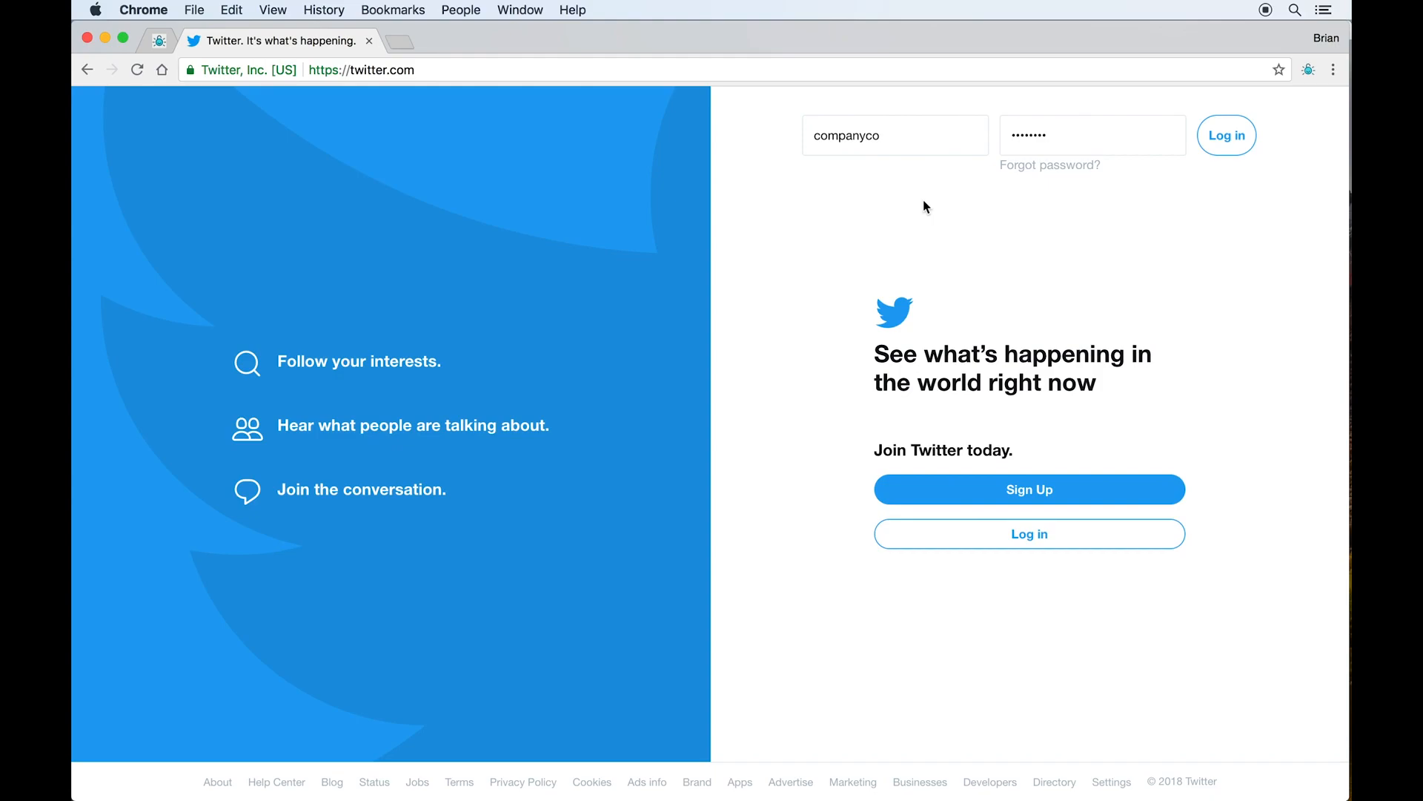